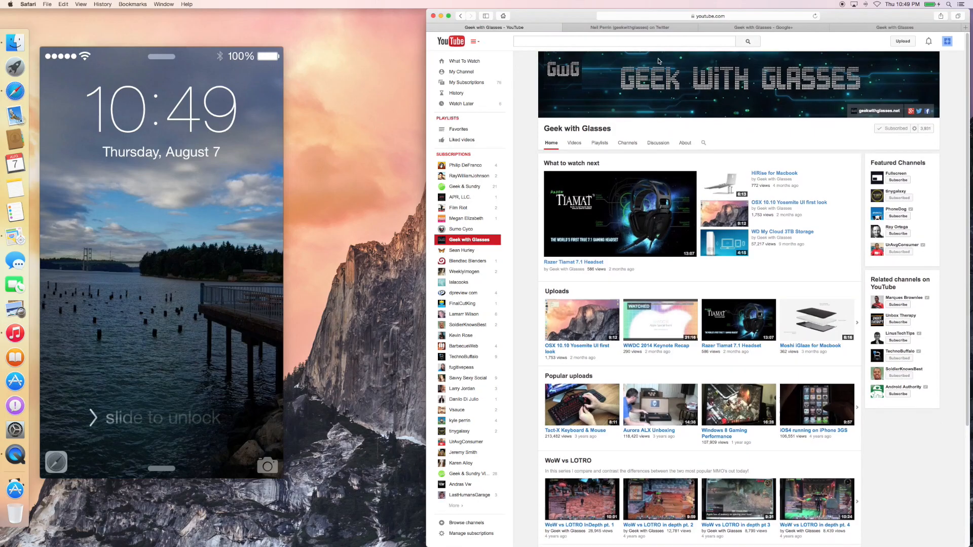
Flip between the Google+ and YouTube tabs, then start the WWDC 2014 Keynote Recap video under Uploads
left_click(763, 28)
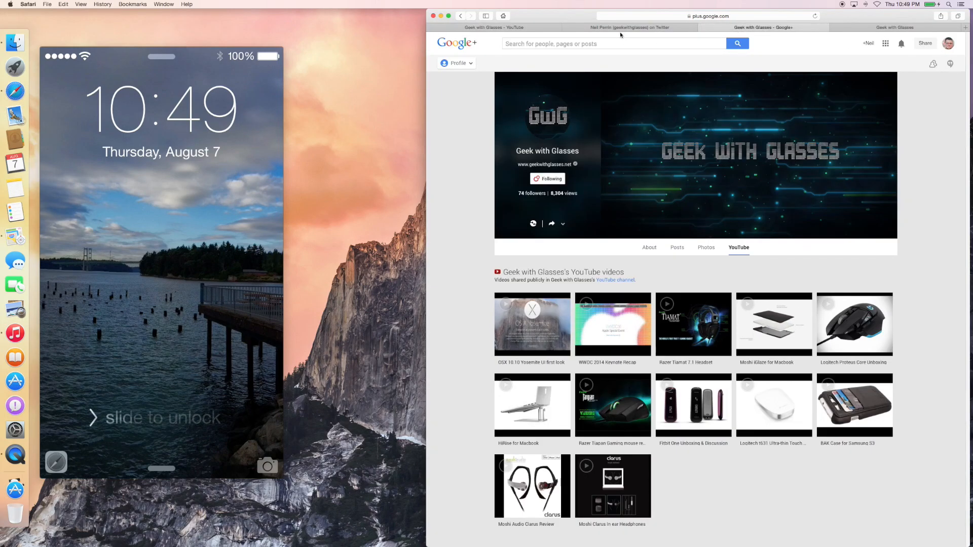
left_click(494, 28)
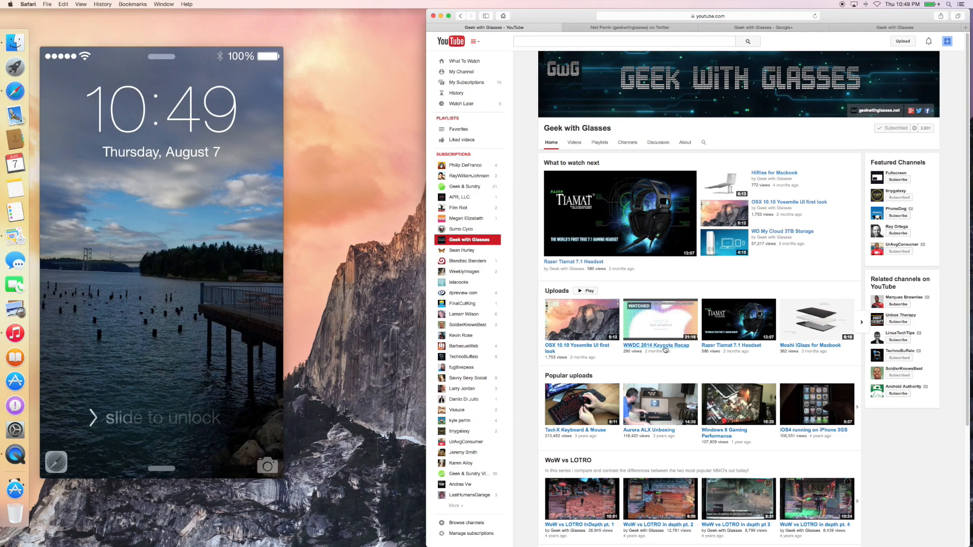
left_click(660, 322)
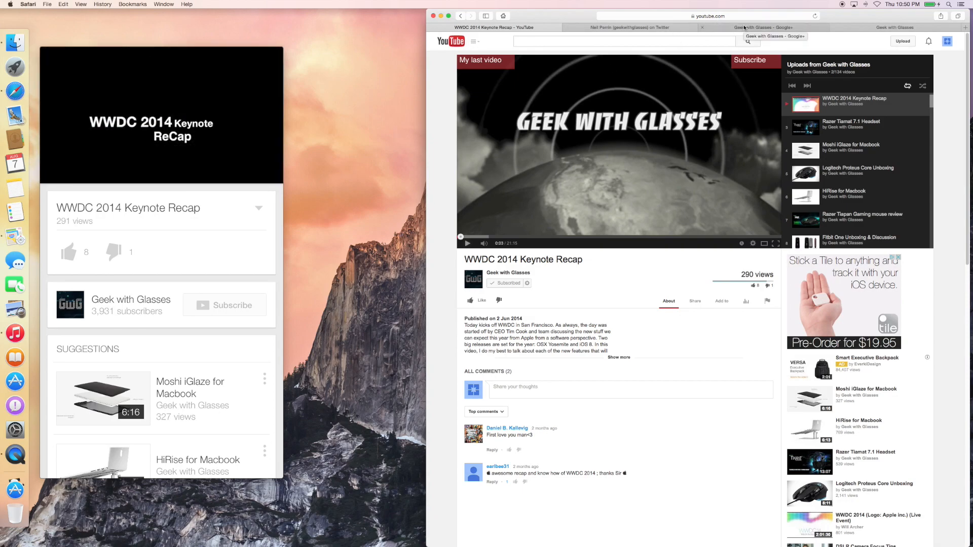
Switch Safari to the Geek with Glasses Google+ tab
left_click(762, 27)
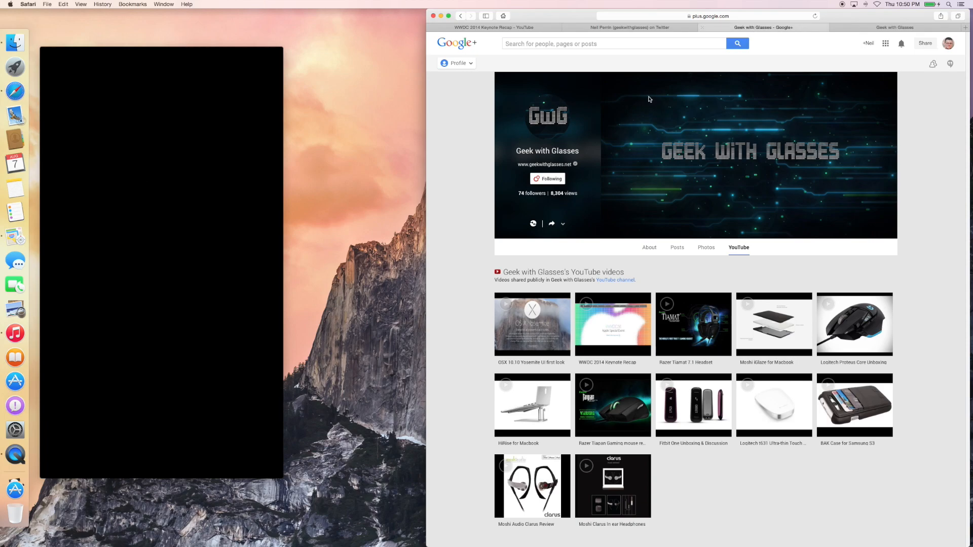
mouse_move(455, 113)
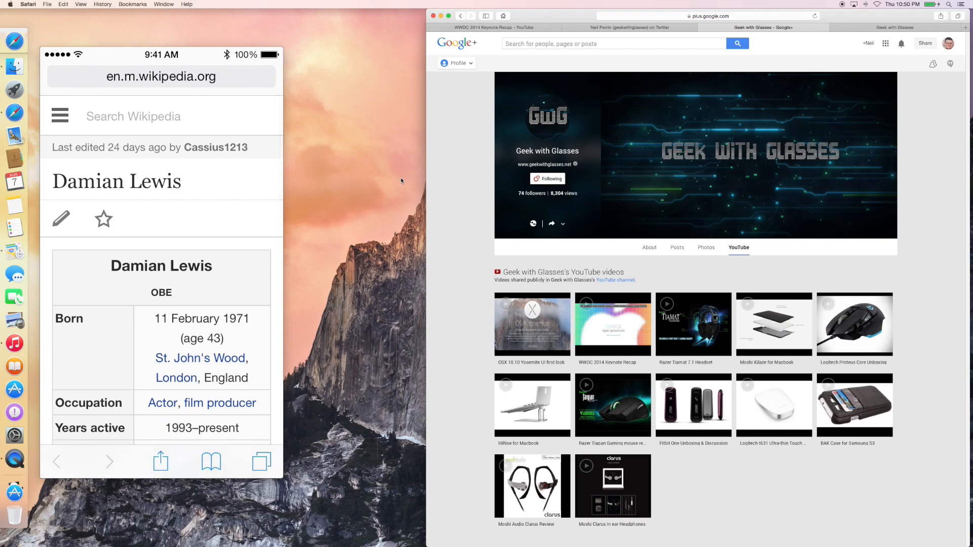
Scroll through the Google+ page and the handed-off Damian Lewis Wikipedia article
scroll("down", 3)
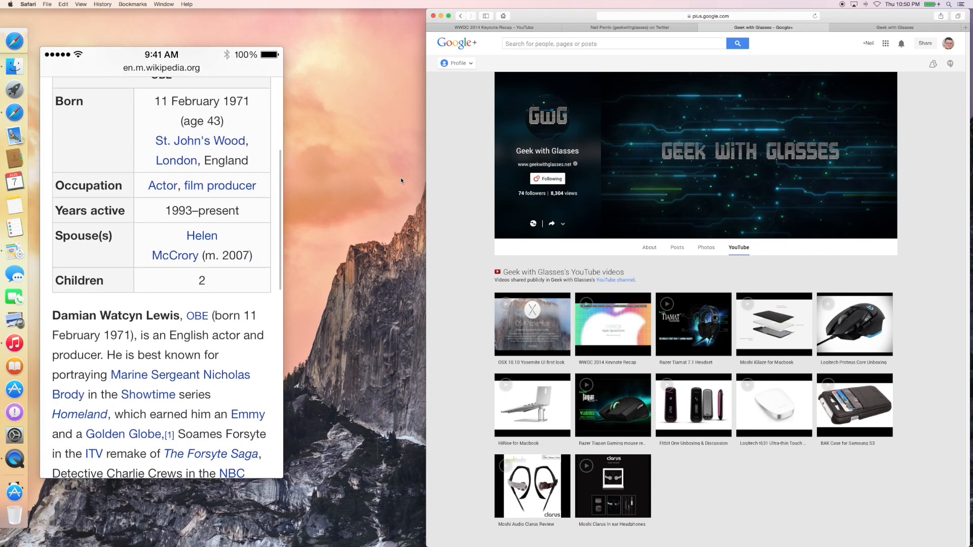
scroll("down", 3)
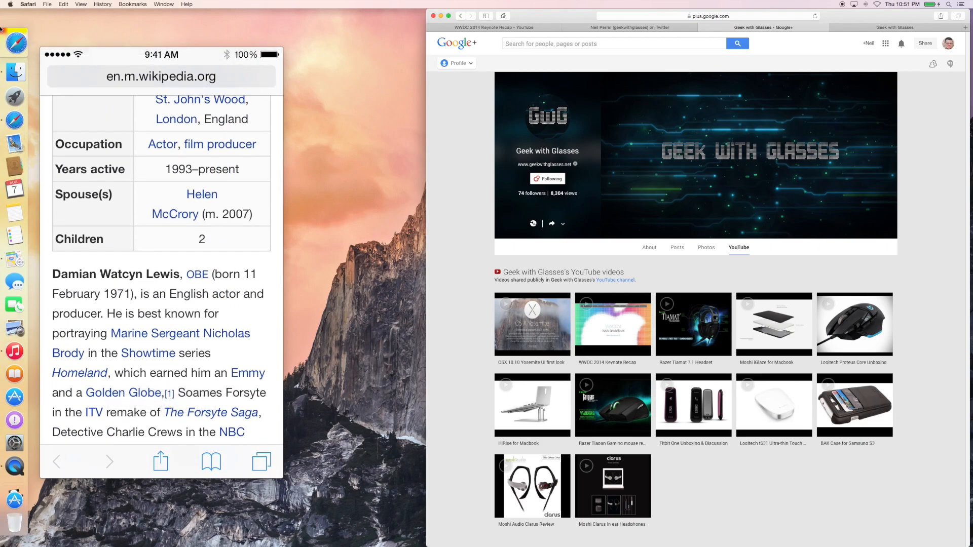
mouse_move(79, 29)
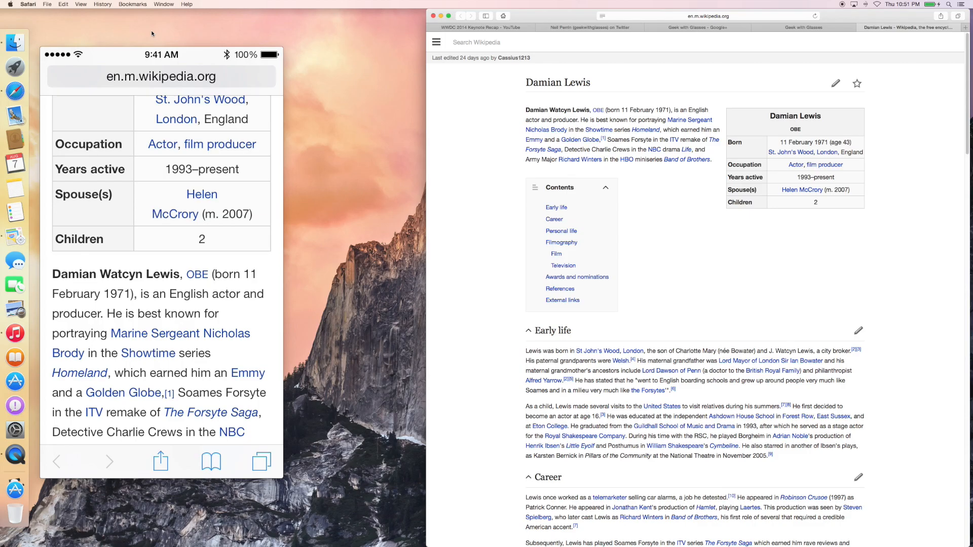
scroll("down", 3)
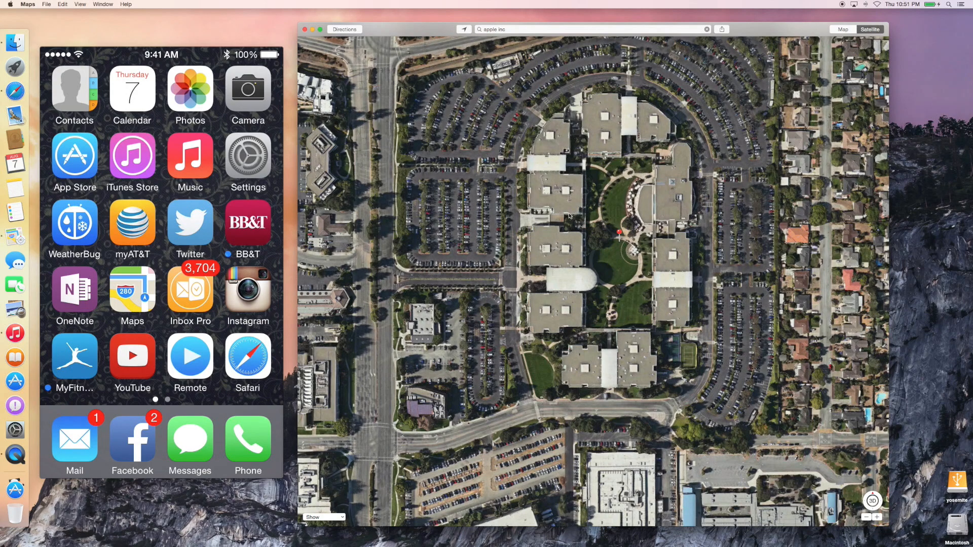
mouse_move(622, 237)
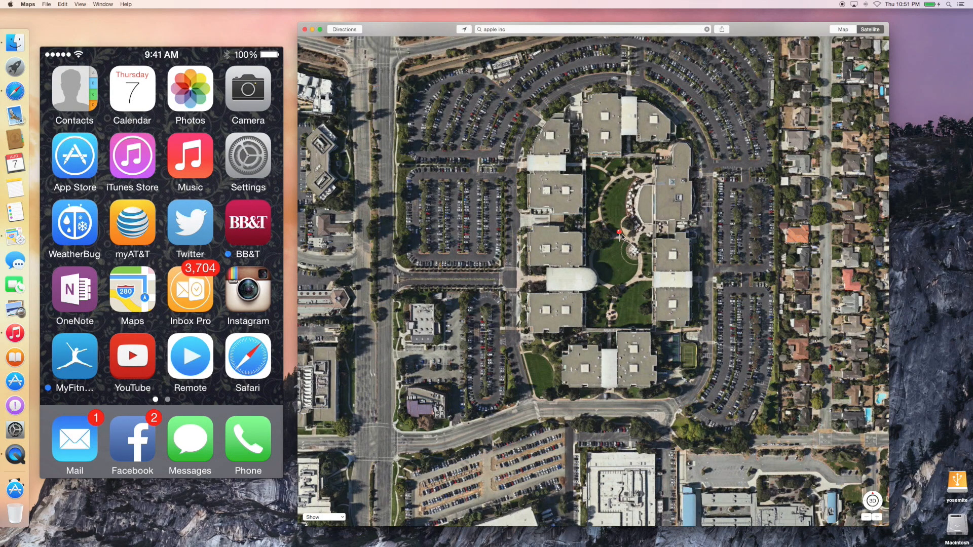
Show the Apple Inc. label on the satellite campus, then take the San Francisco map handed off from the iPhone
left_click(618, 232)
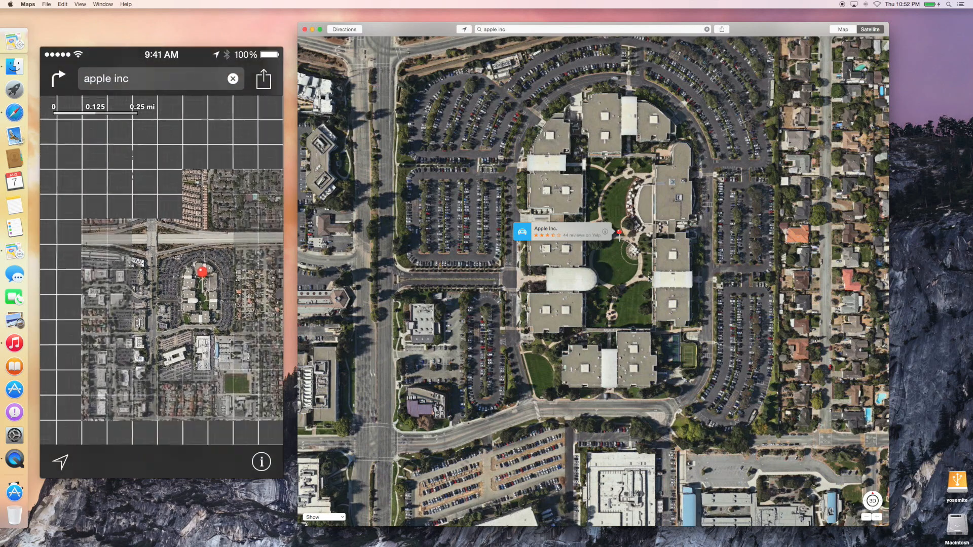
scroll("down", 3)
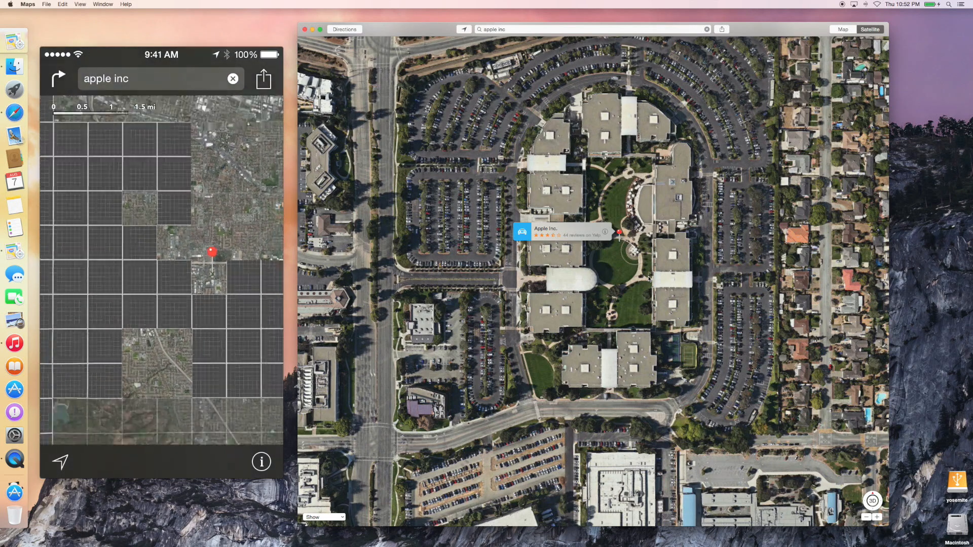
left_click(261, 461)
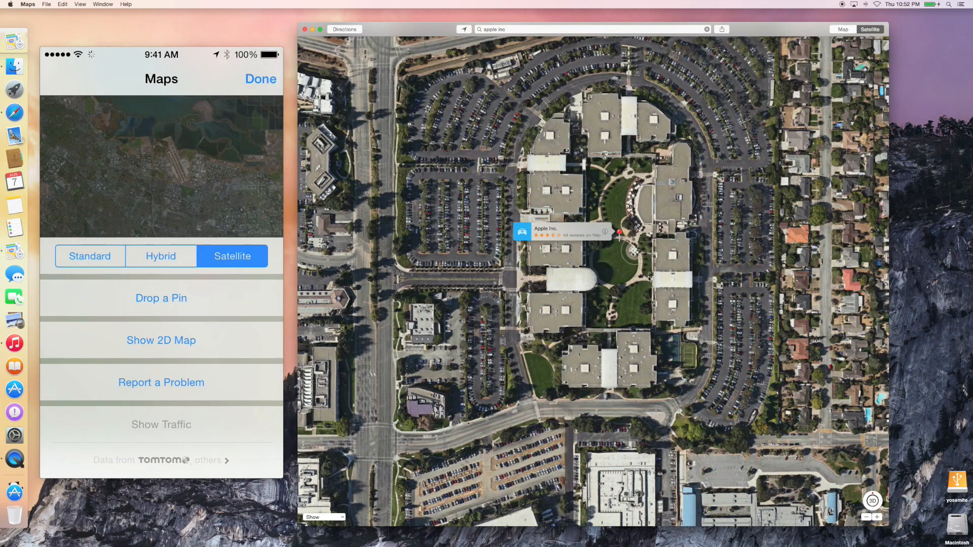
left_click(261, 79)
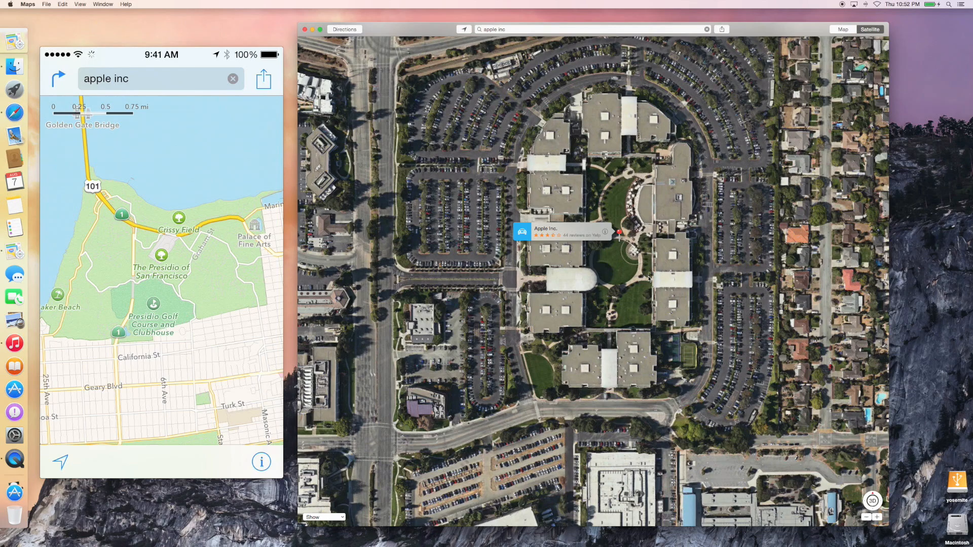
mouse_move(17, 38)
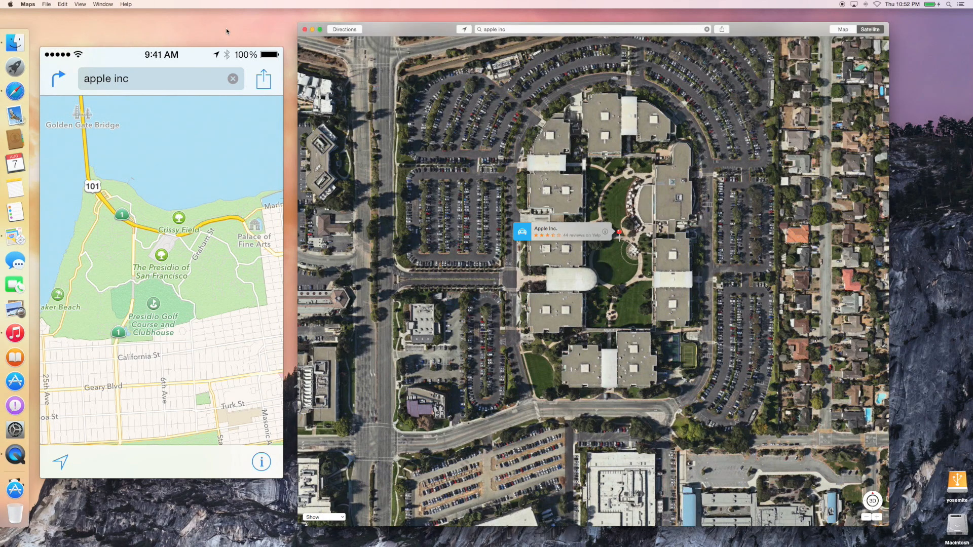
left_click(842, 30)
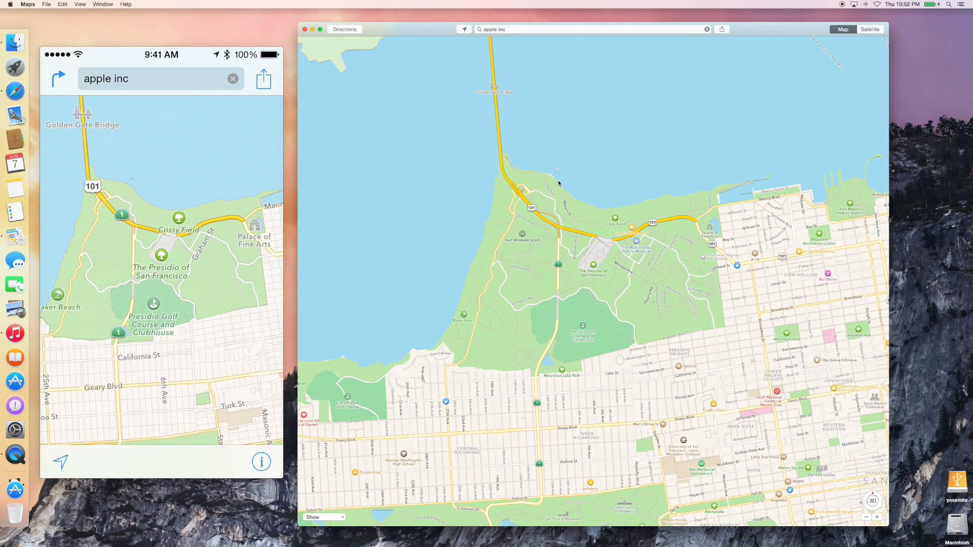
mouse_move(602, 270)
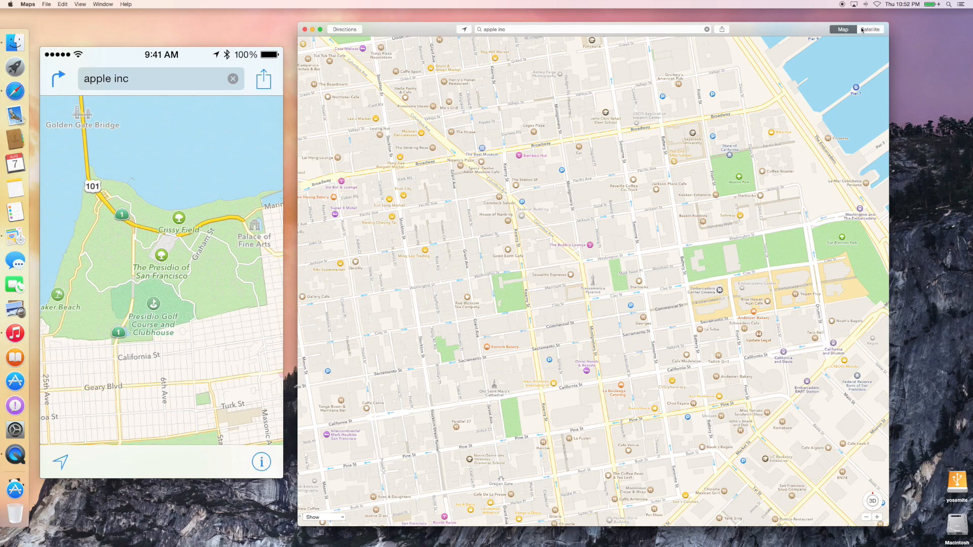
Switch downtown San Francisco to 3D satellite, rotate and tilt the view, then close Maps
left_click(870, 29)
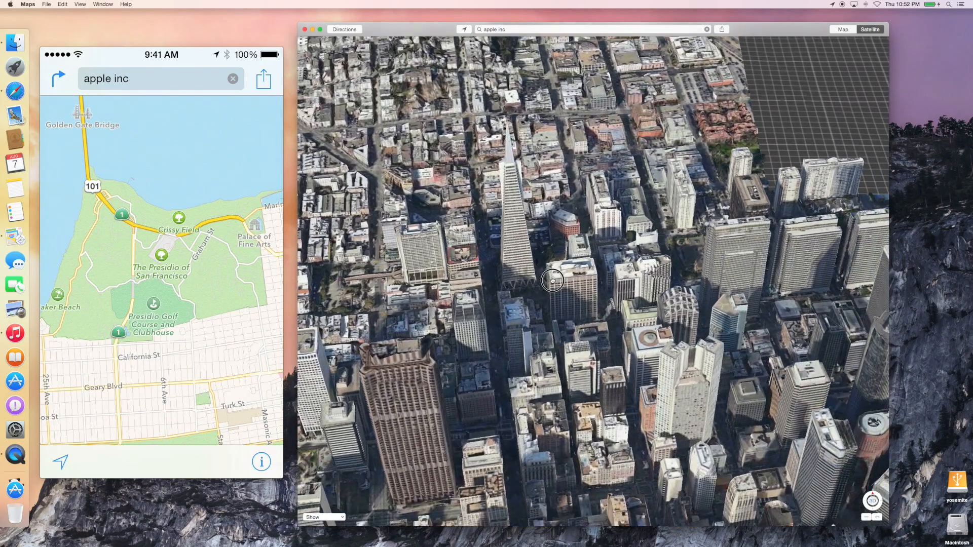
left_click_drag(553, 281, 628, 256)
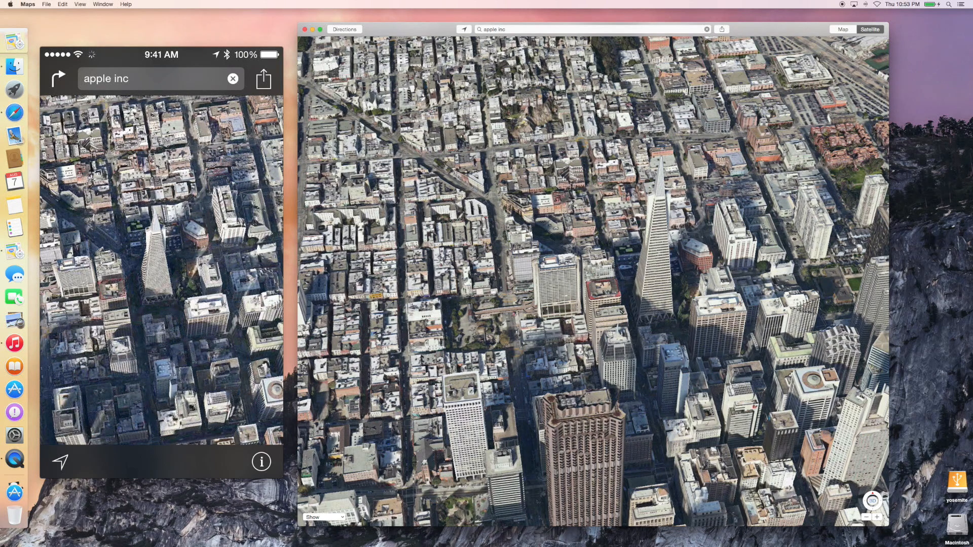
left_click(304, 29)
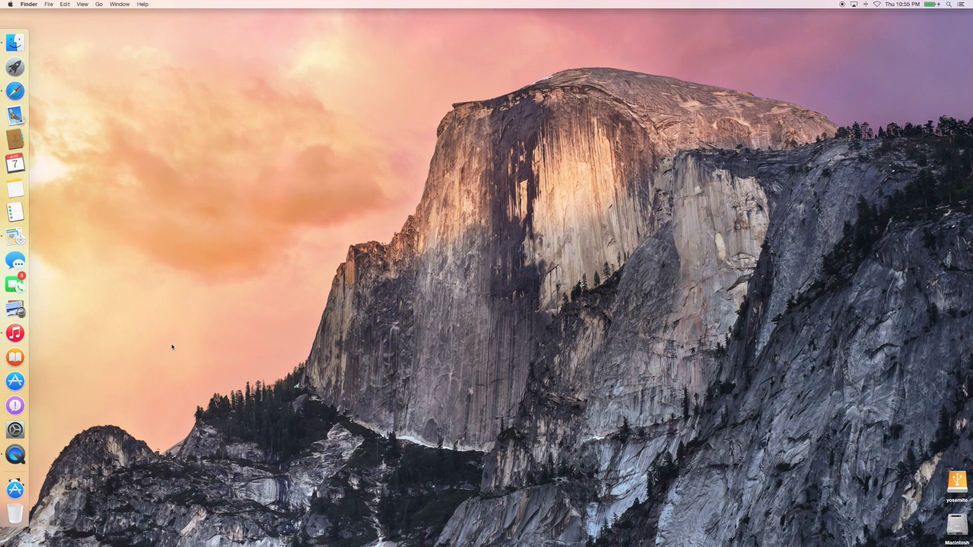
mouse_move(41, 303)
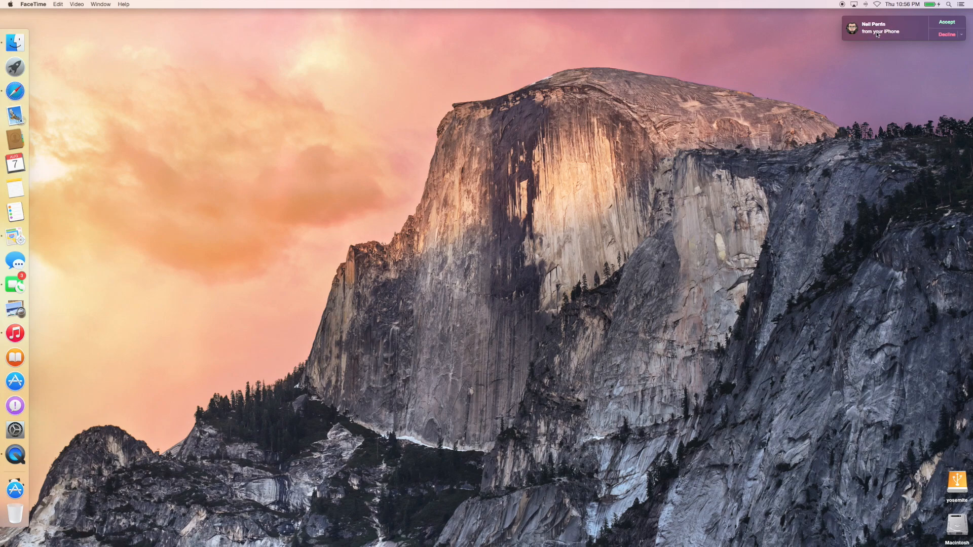
Answer the relayed iPhone call from the FaceTime notification on the Mac
left_click(961, 33)
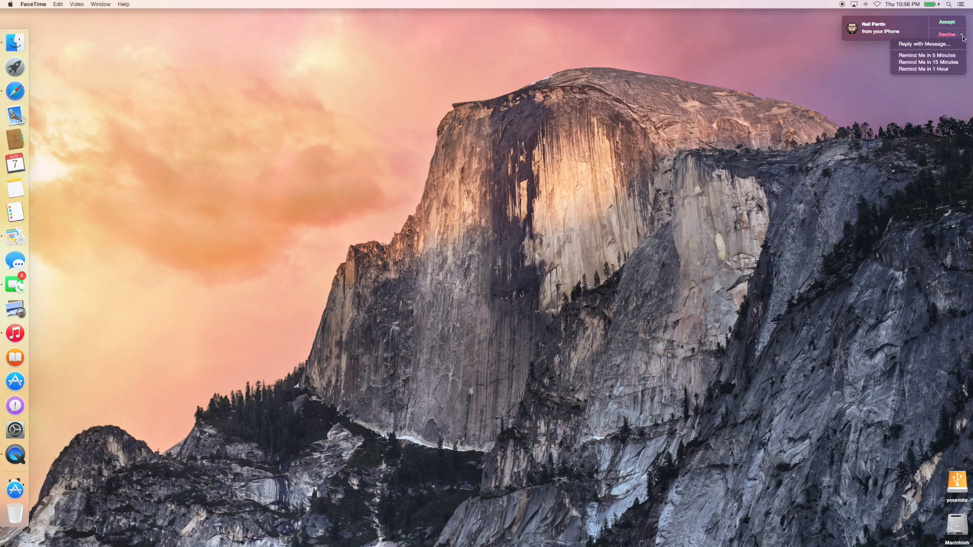
mouse_move(926, 62)
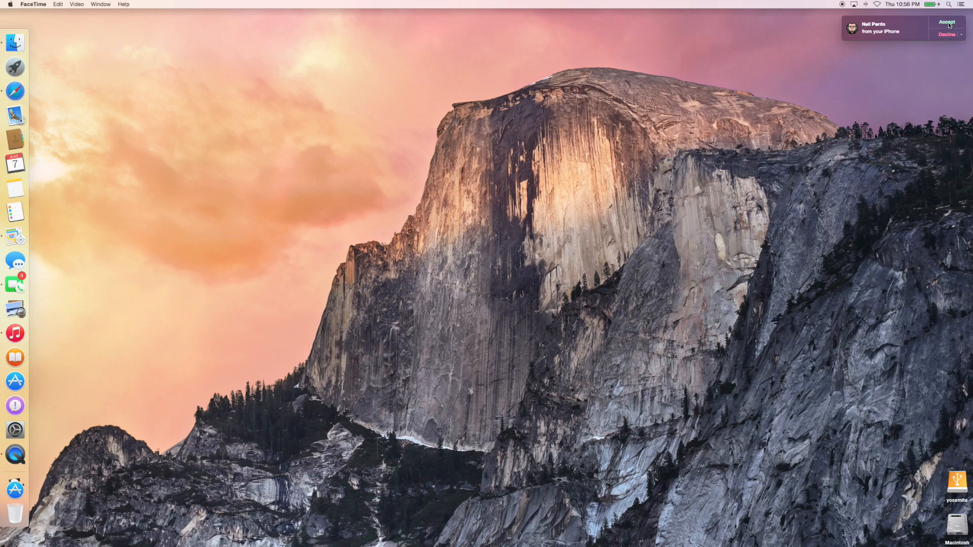
mouse_move(914, 71)
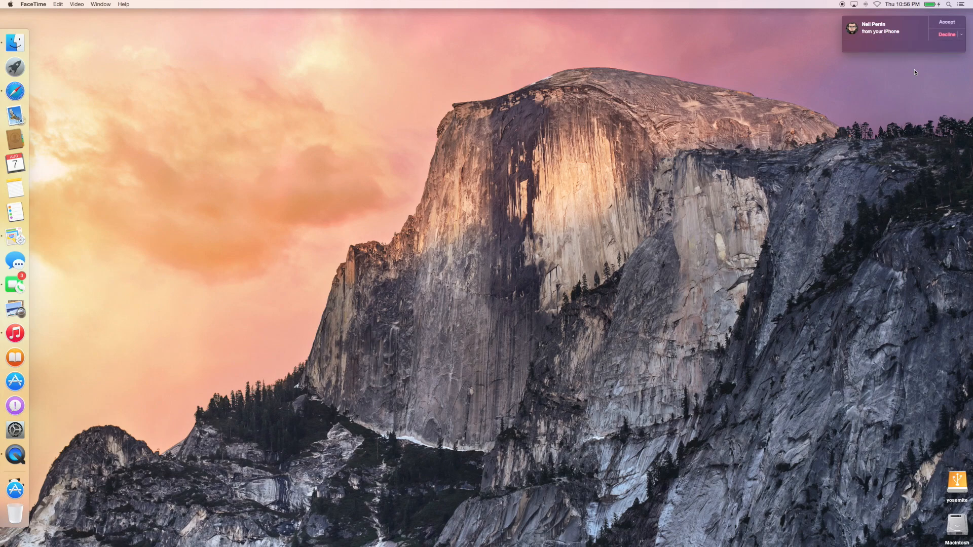
left_click(946, 22)
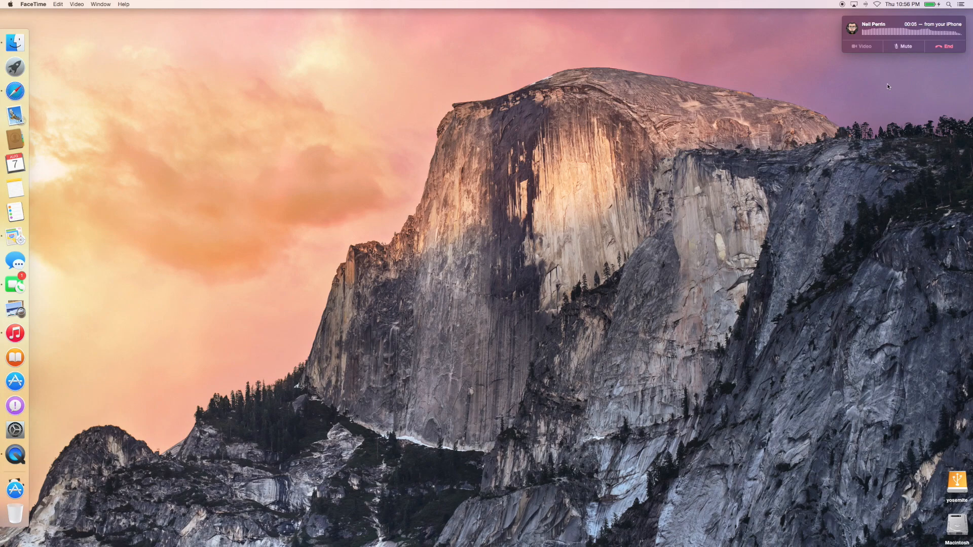
mouse_move(850, 107)
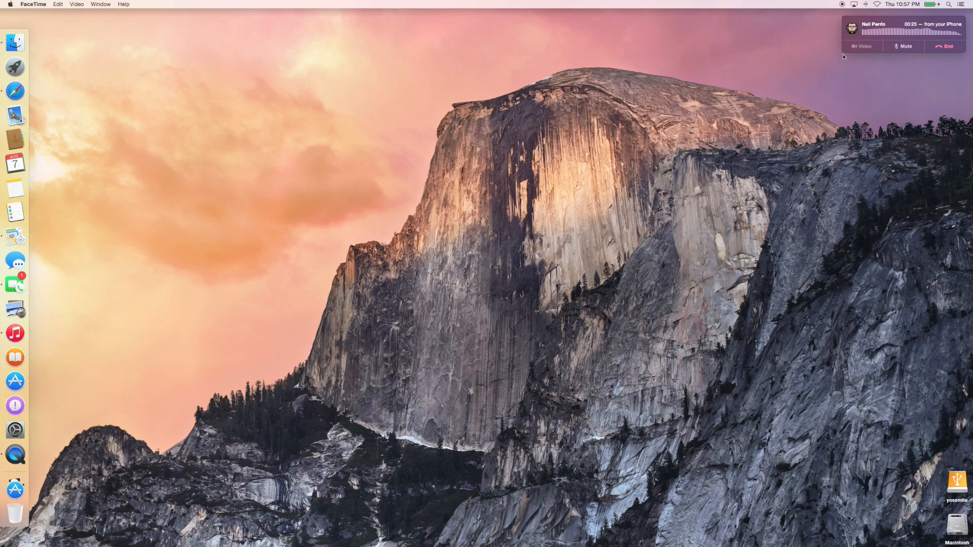
mouse_move(865, 51)
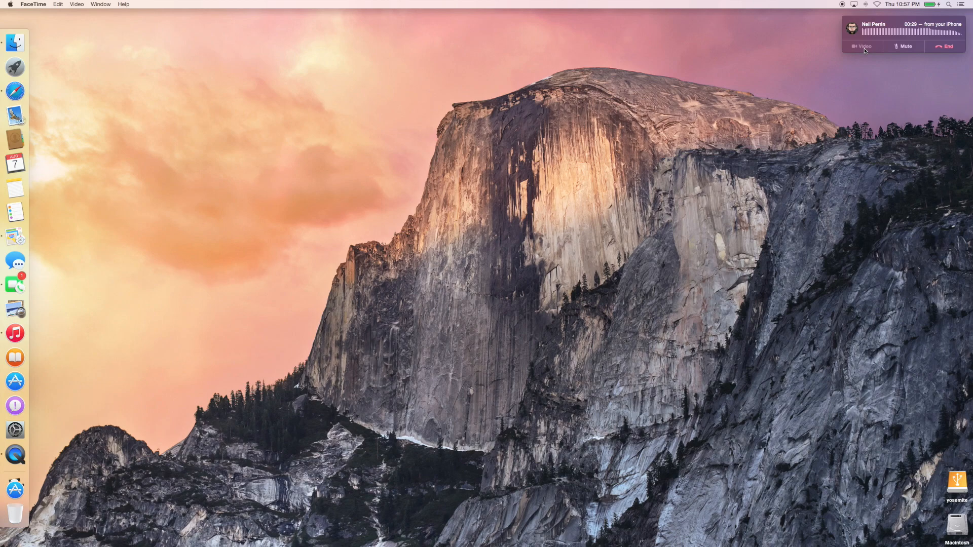
mouse_move(271, 372)
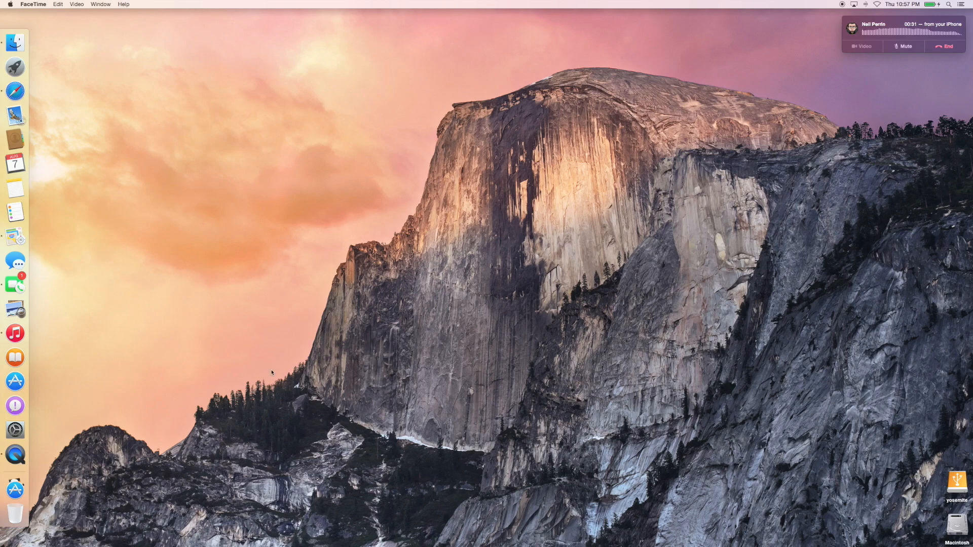
Start a QuickTime Movie Recording mirroring the iPhone screen, then bring Safari forward
right_click(15, 450)
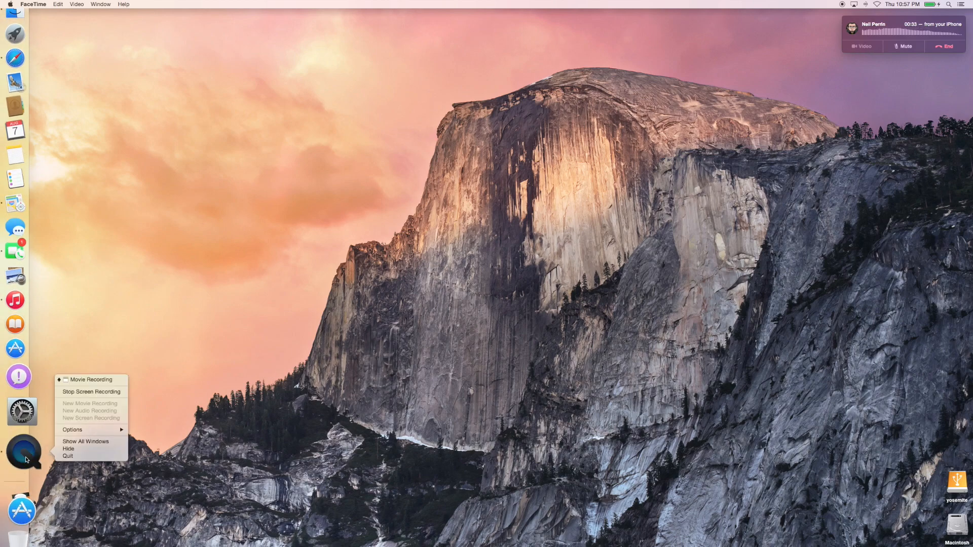
left_click(92, 379)
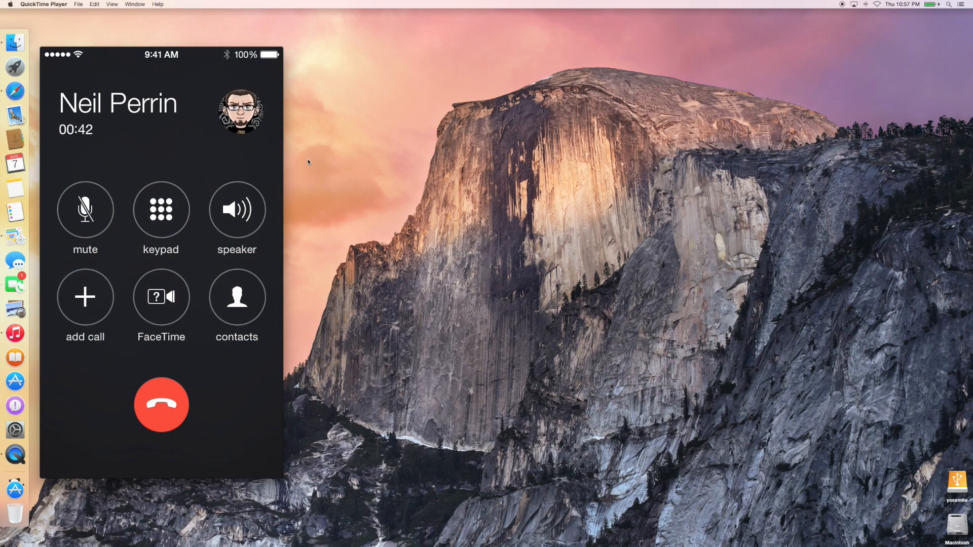
left_click(161, 404)
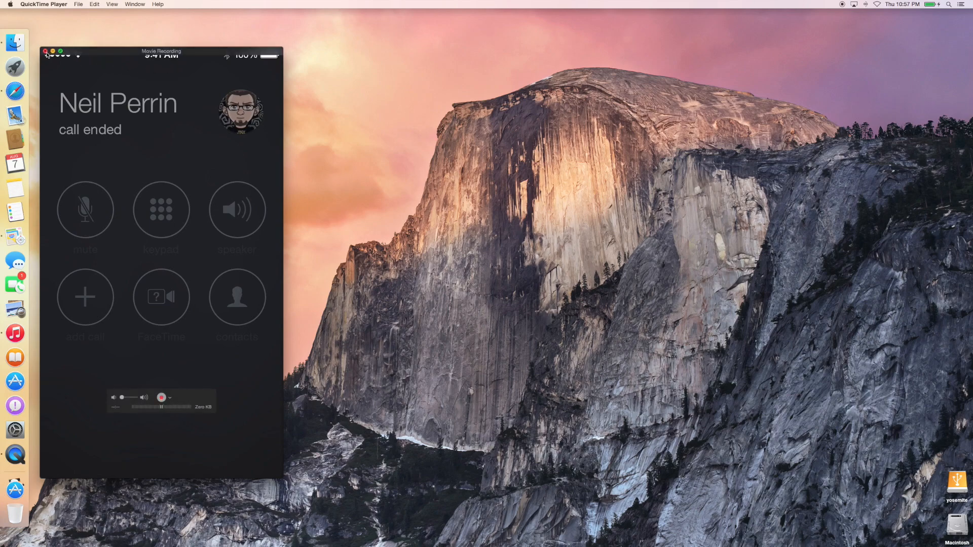
left_click(45, 50)
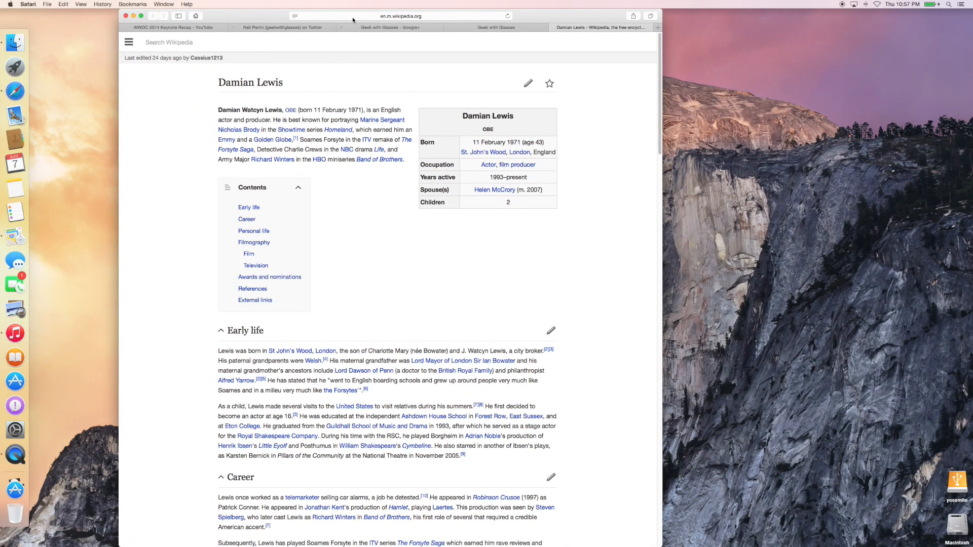
Search 'aple' in the Safari address bar to bring up the Apple Store, Potomac Town Center card
type("aple")
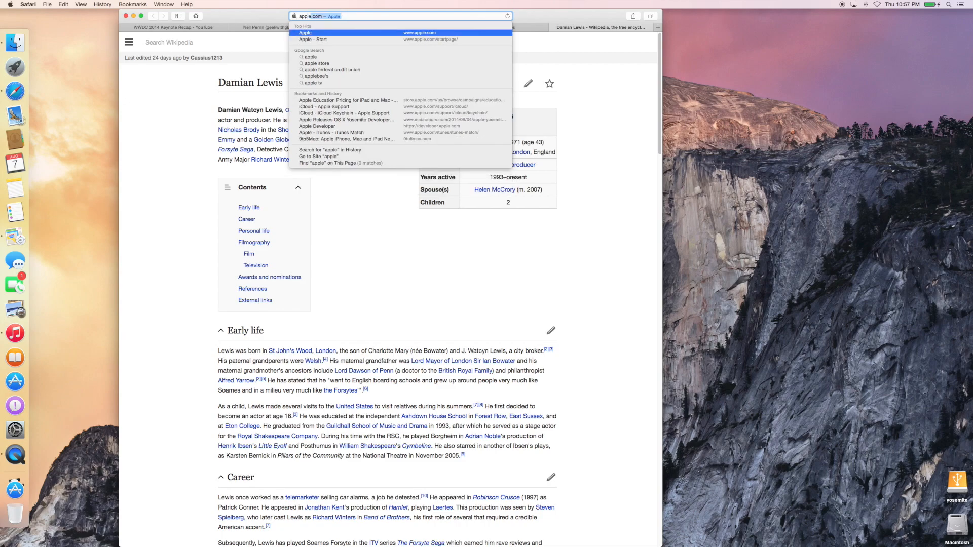
key("Backspace")
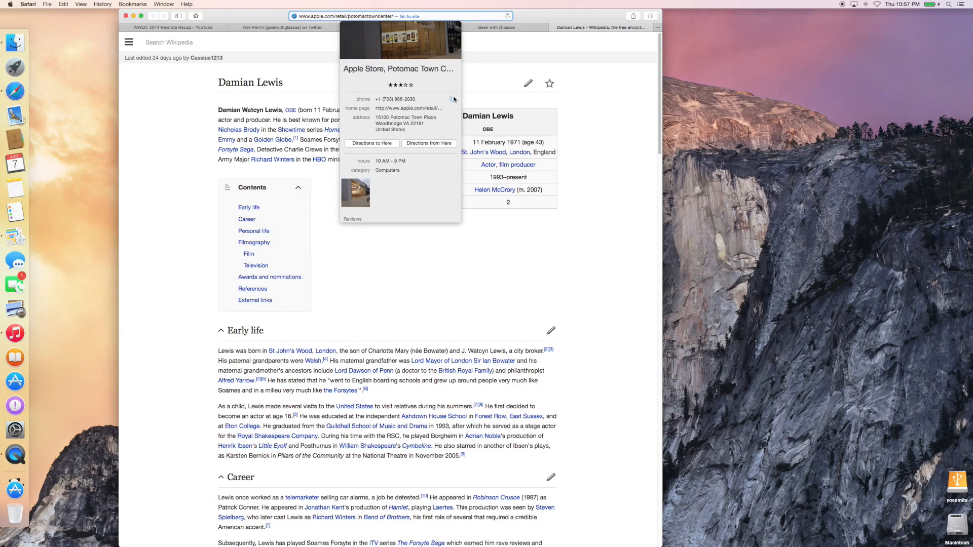
mouse_move(454, 98)
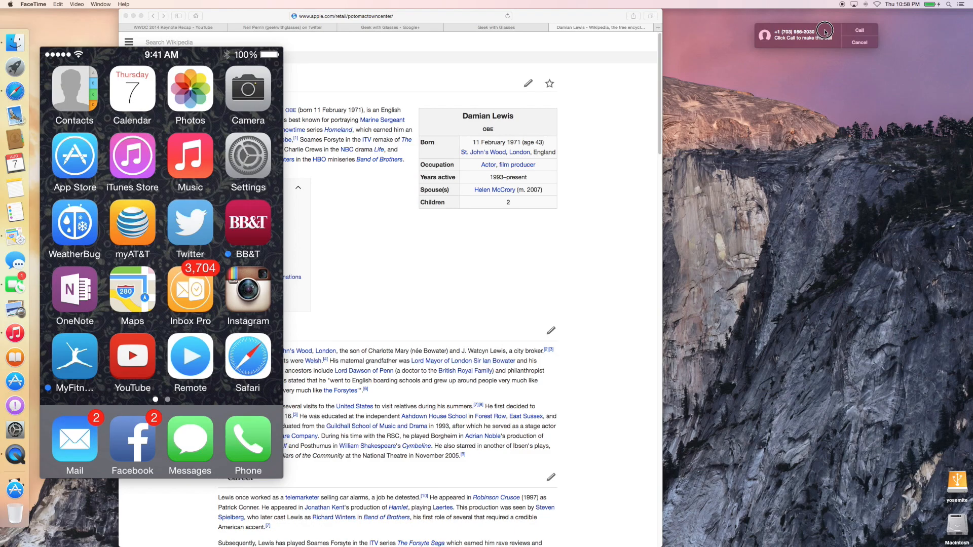
left_click(857, 29)
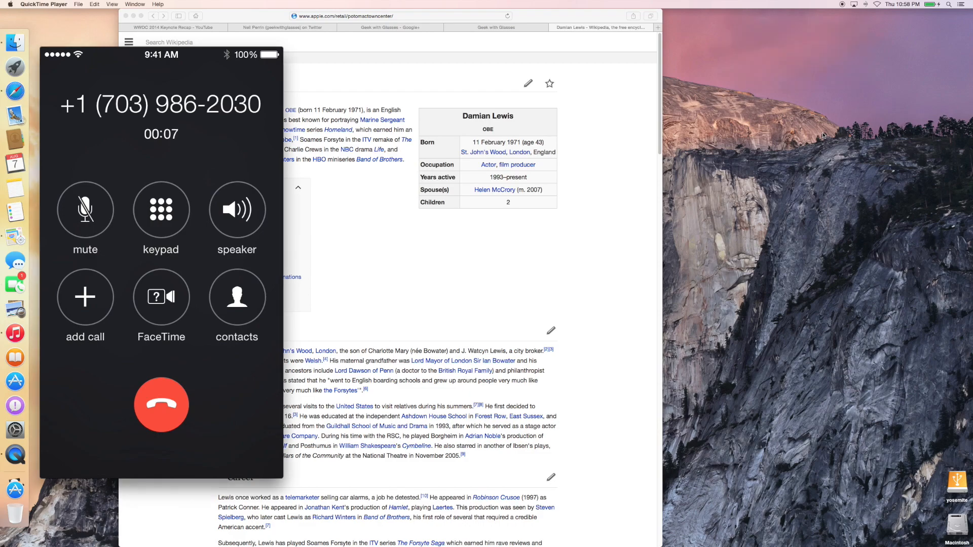
left_click(161, 404)
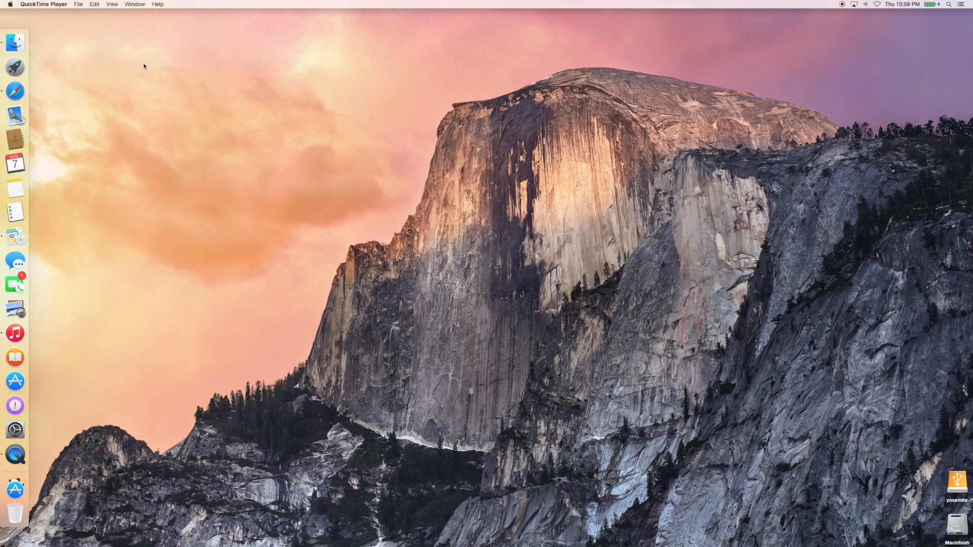
mouse_move(108, 282)
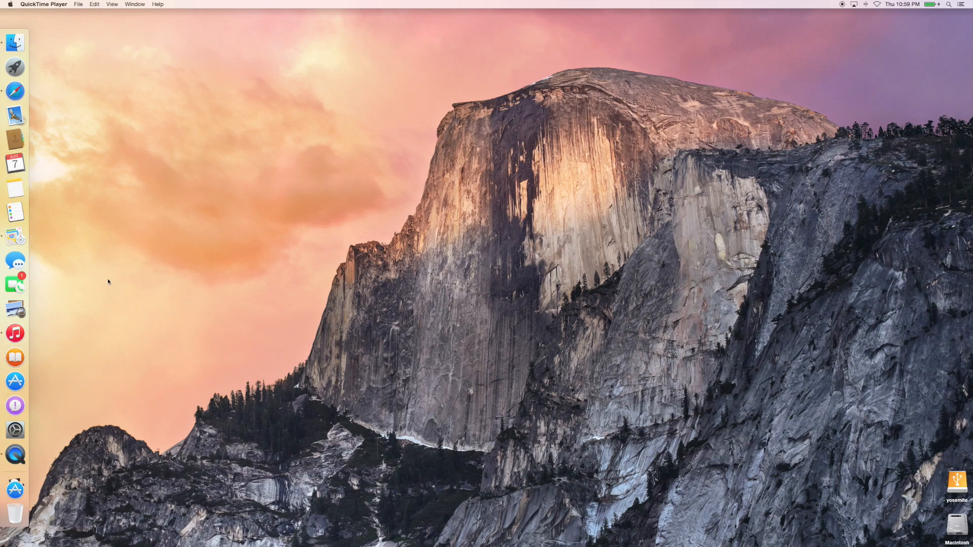
mouse_move(55, 348)
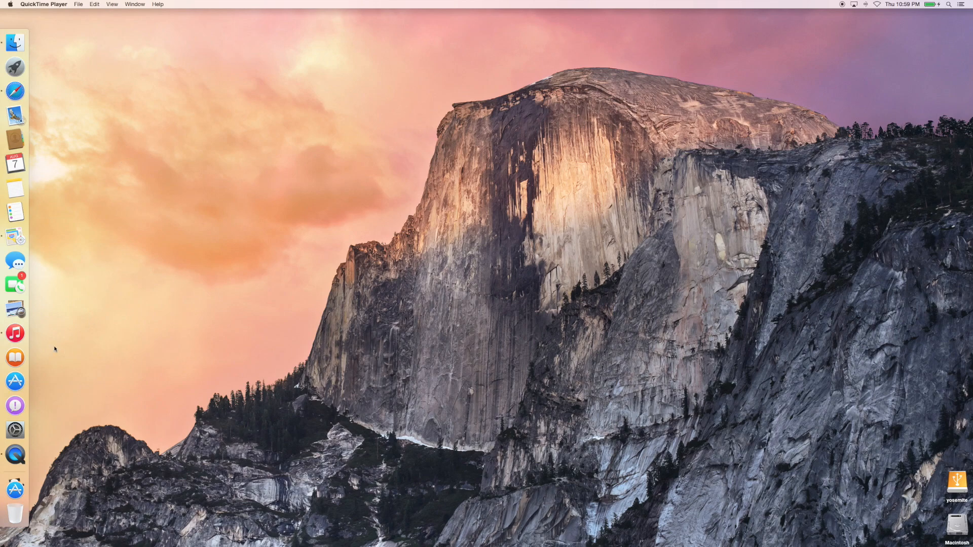
Launch iTunes 12 from the Dock, showing My Music as an album grid
left_click(15, 334)
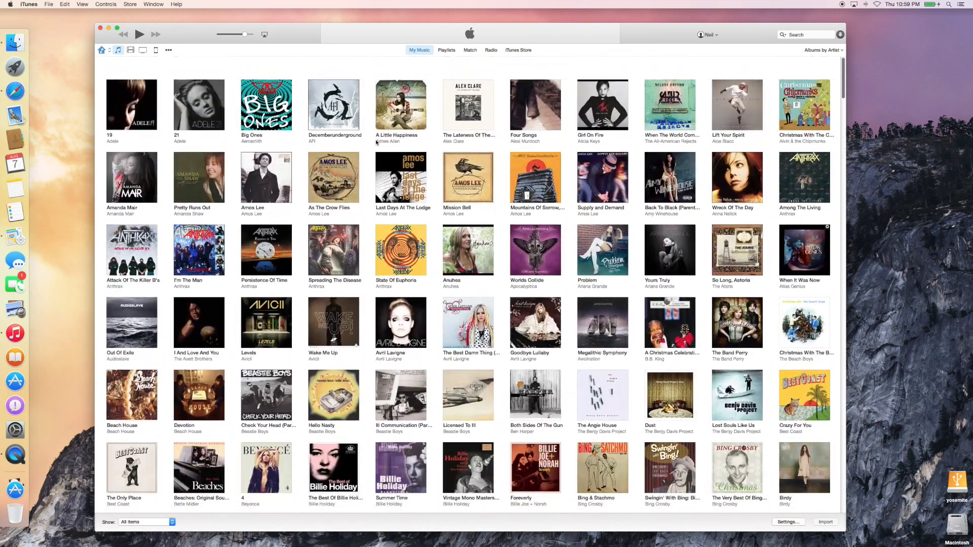
Scroll through the My Music album grid, then switch the library view to Artists
scroll("down", 3)
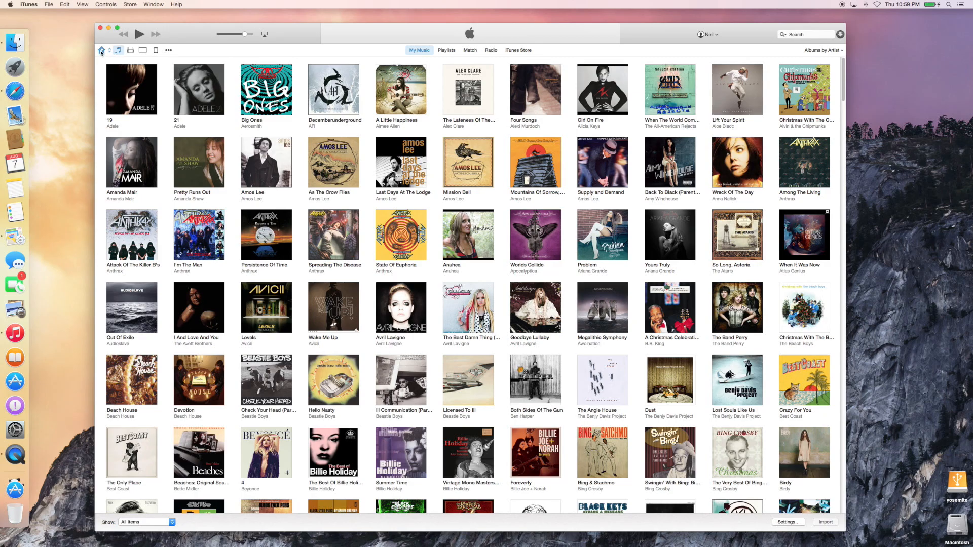
left_click(102, 51)
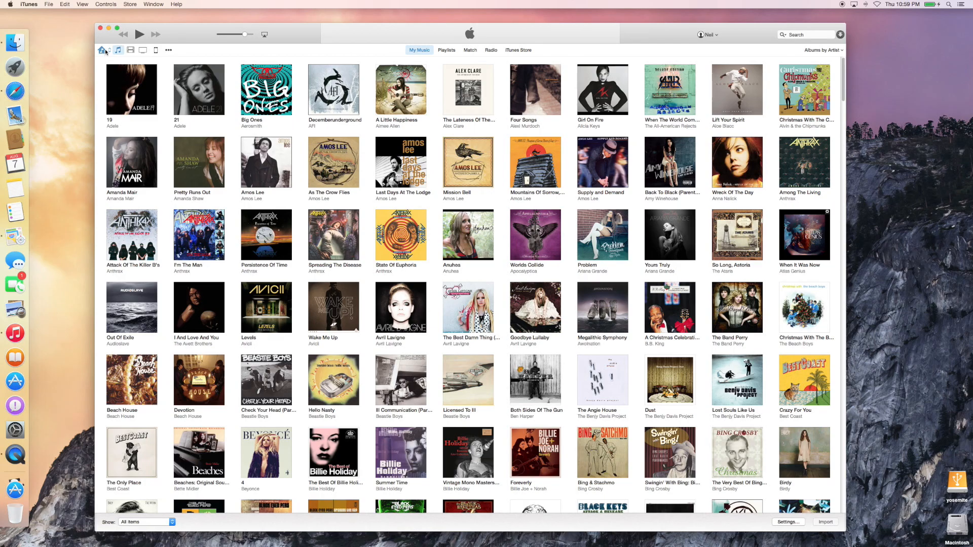
mouse_move(118, 49)
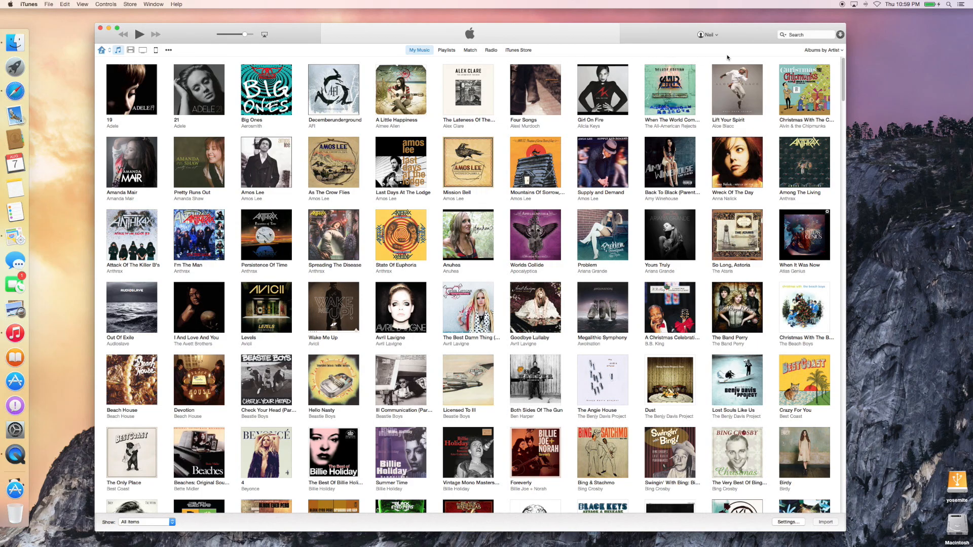
mouse_move(214, 98)
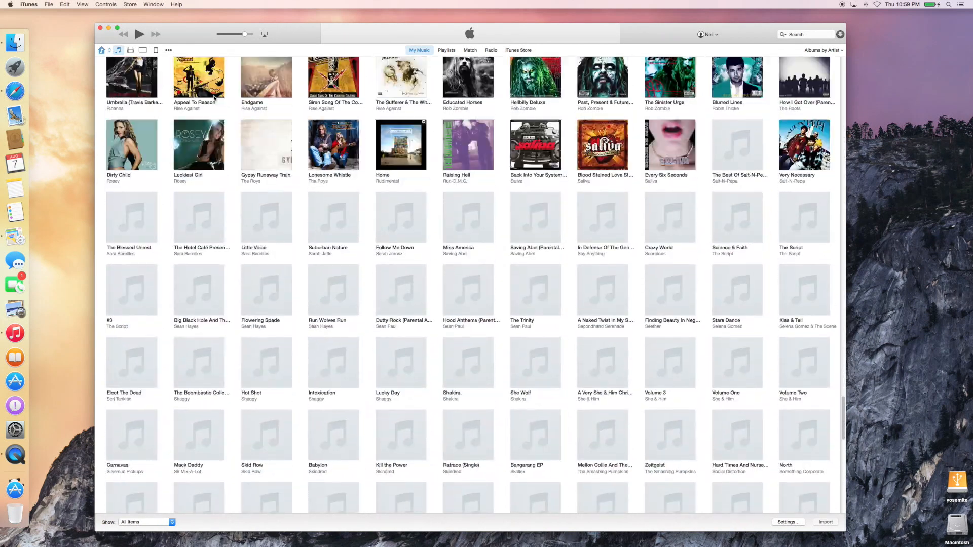
scroll("down", 3)
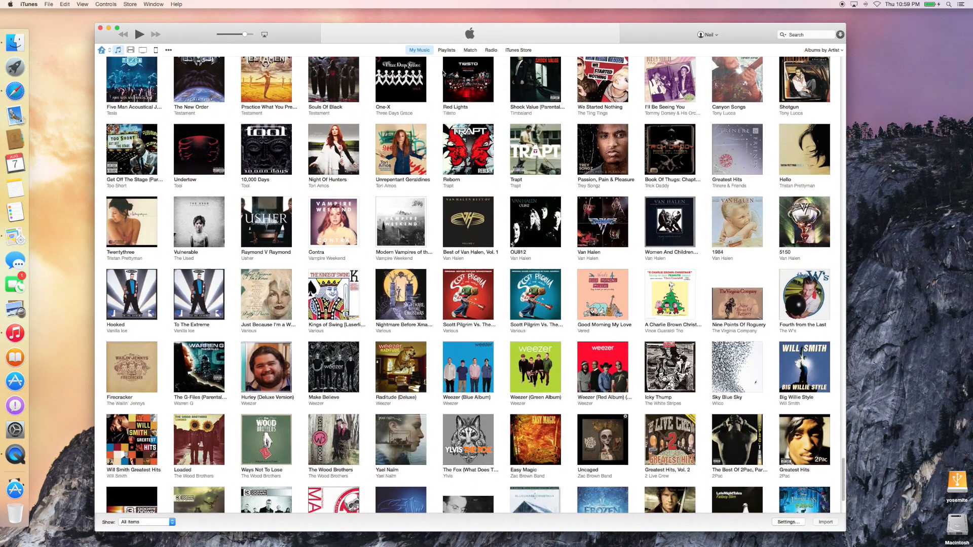
left_click(822, 50)
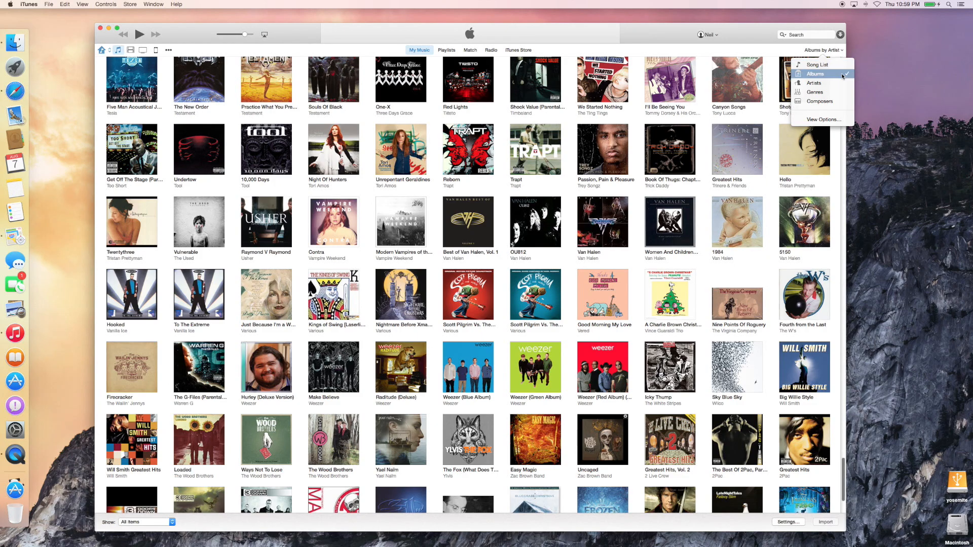
left_click(813, 82)
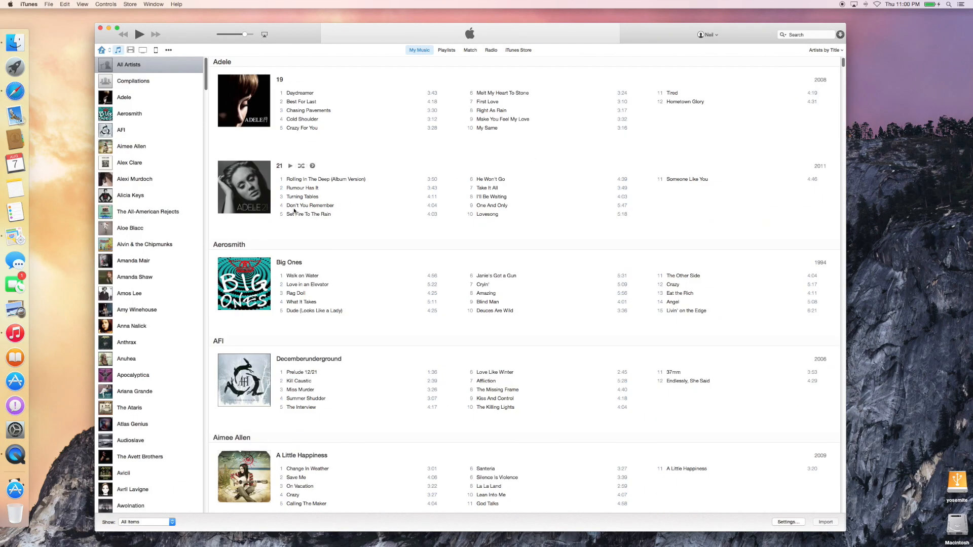
Scroll the artist listing, then group the music library by Genres
scroll("down", 3)
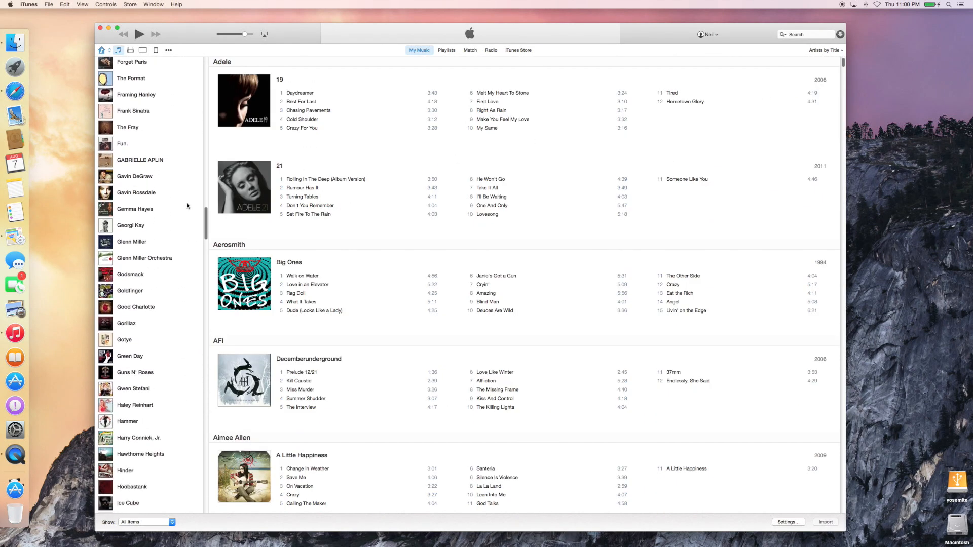
scroll("down", 3)
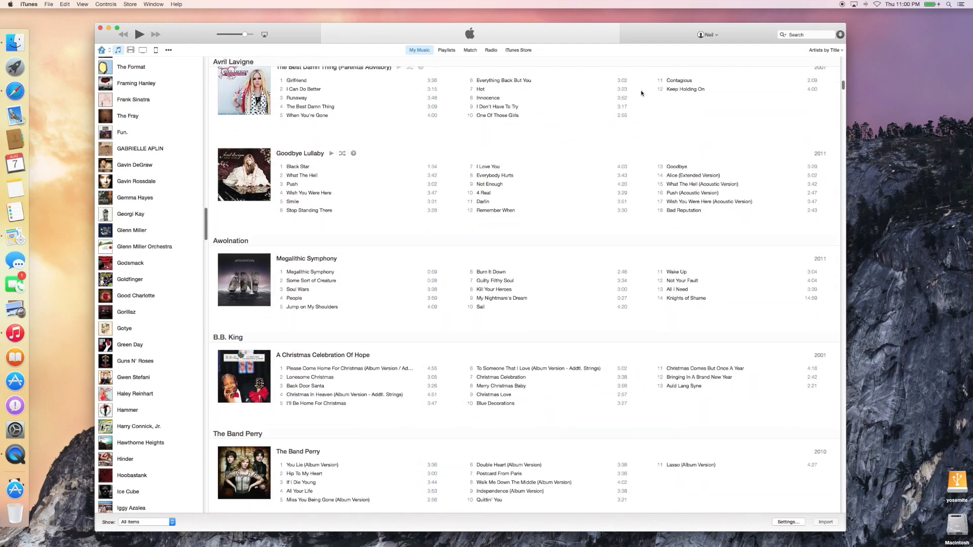
left_click(823, 50)
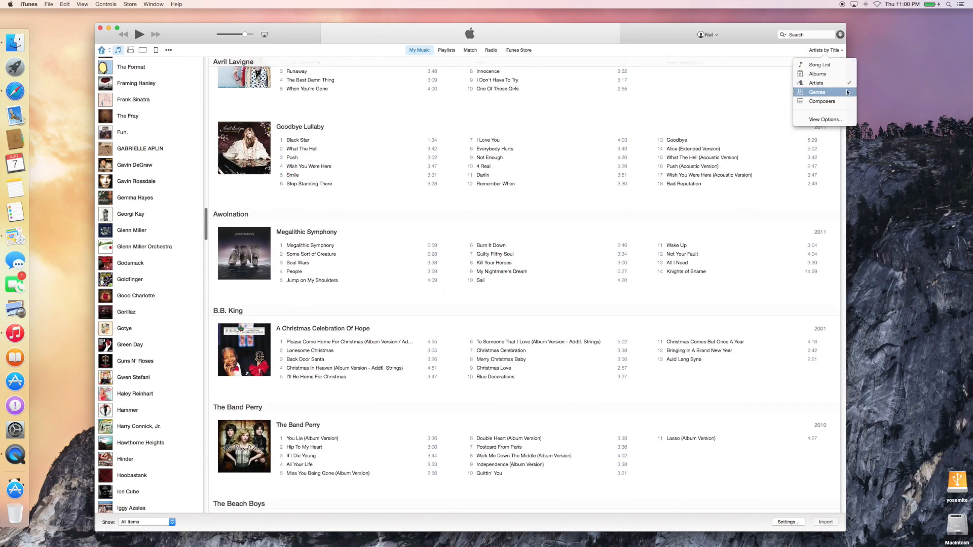
left_click(818, 93)
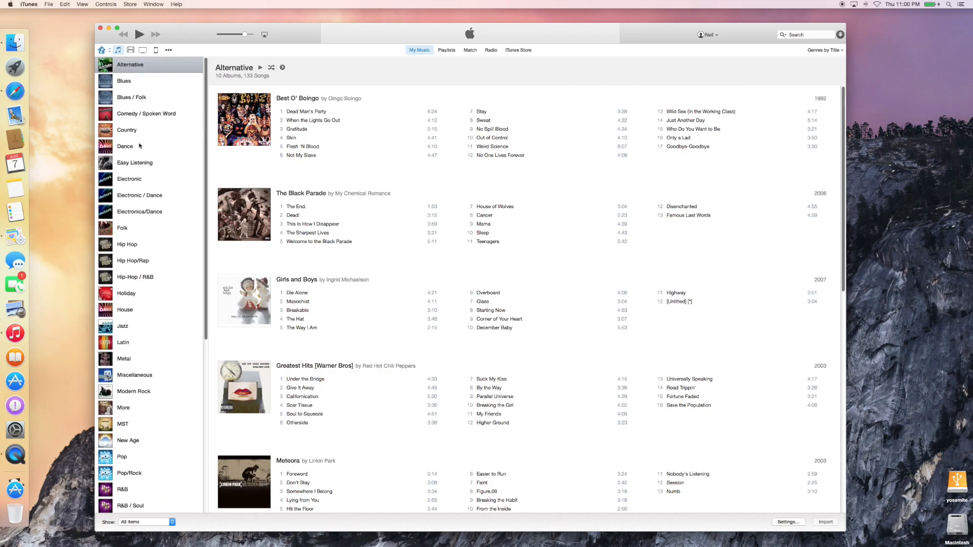
mouse_move(162, 85)
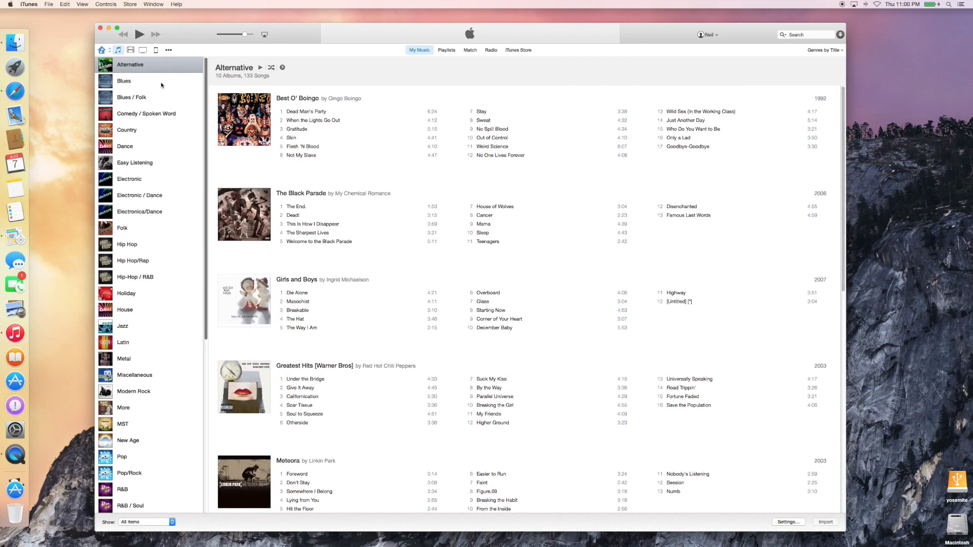
mouse_move(140, 173)
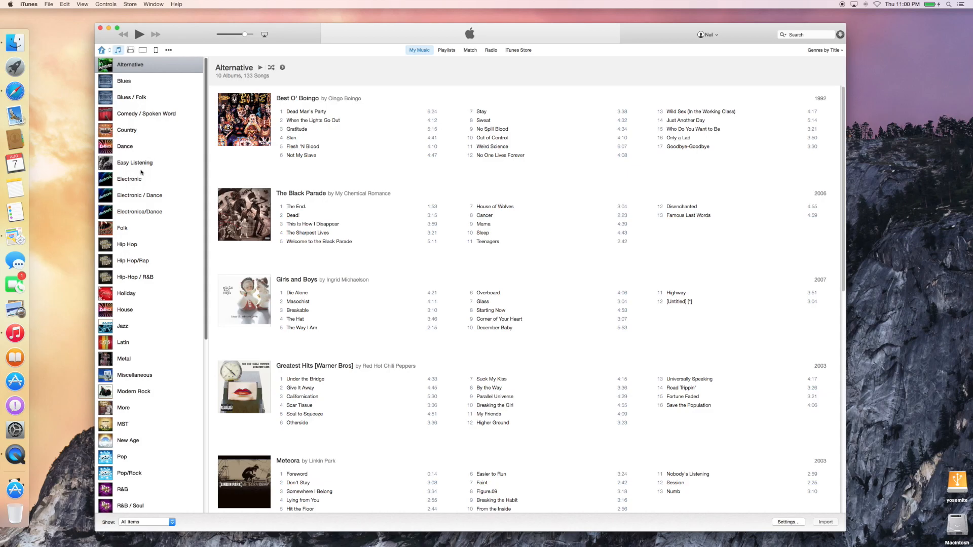
Switch the library back to the Albums artwork grid, then show Playlists
left_click(824, 51)
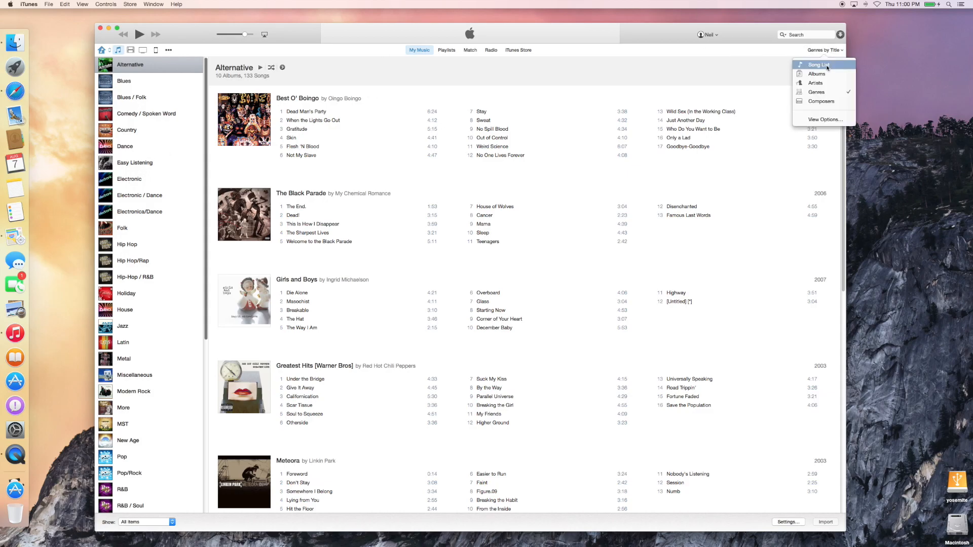
left_click(816, 73)
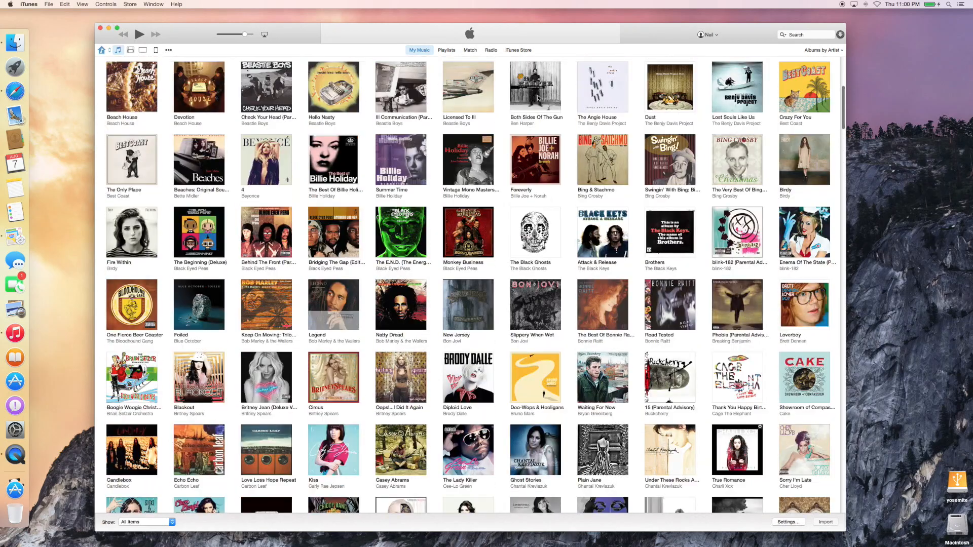
left_click(446, 50)
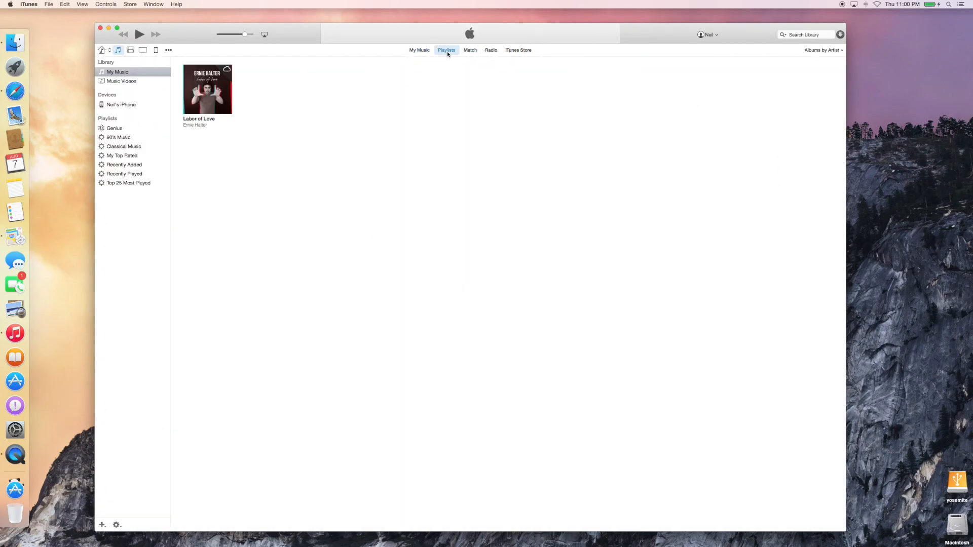
View the Radio page, then bring up the My Movies library as a list
left_click(490, 49)
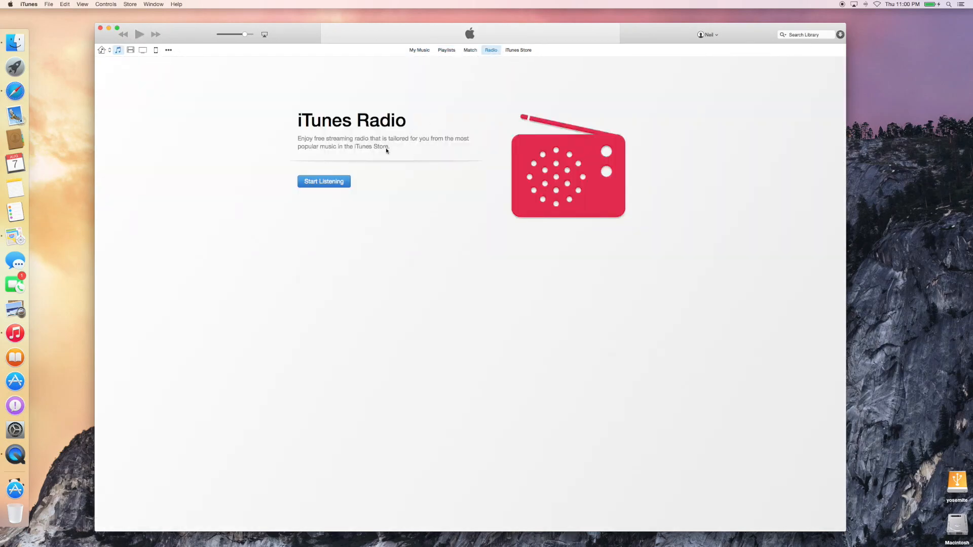
left_click(518, 50)
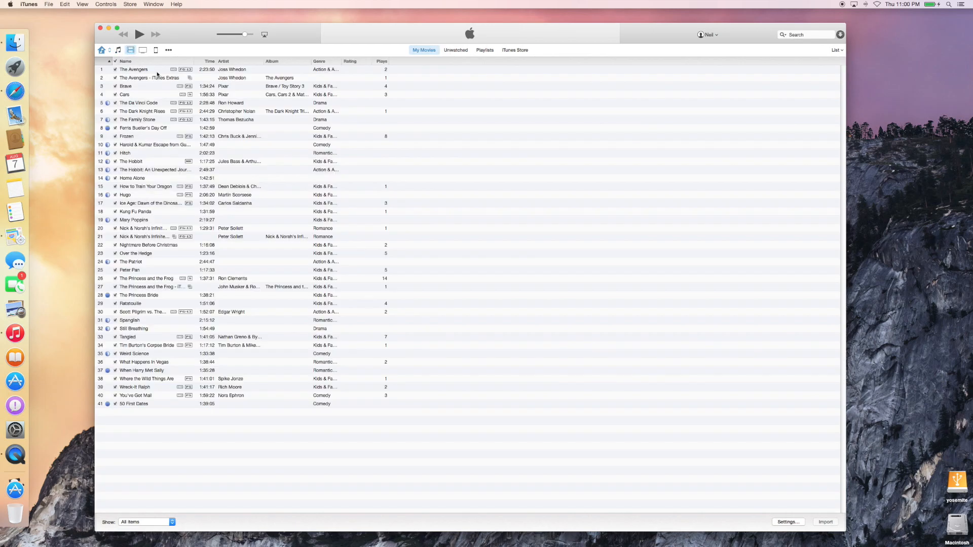
Move from the movie list to the My TV Shows artwork grid
left_click(424, 50)
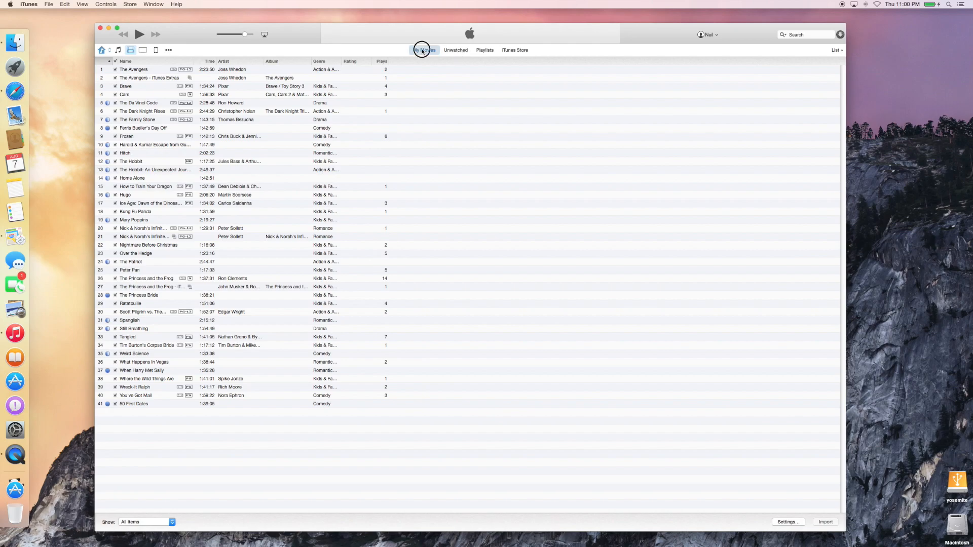
left_click(424, 50)
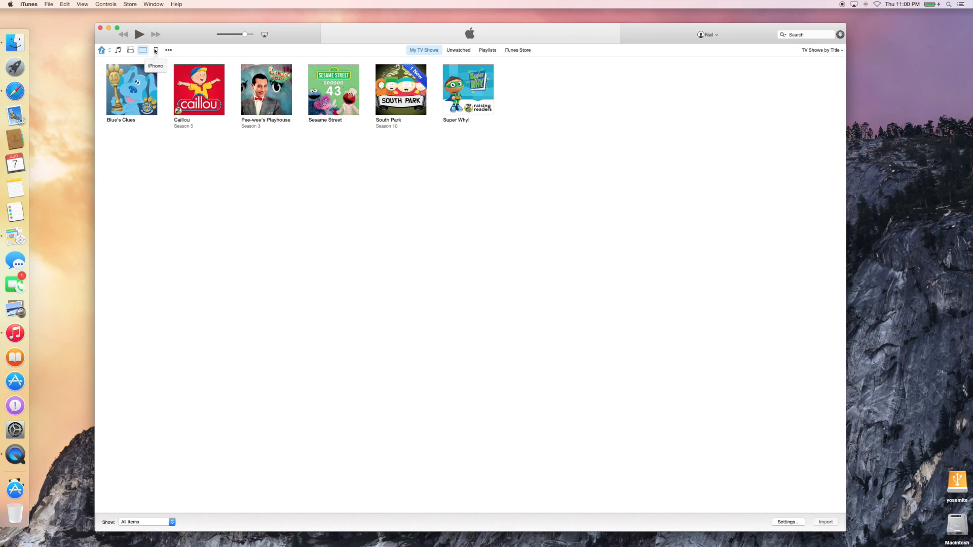
Show the connected iPhone 5s summary with iOS 8.0, backup and sync options
left_click(155, 50)
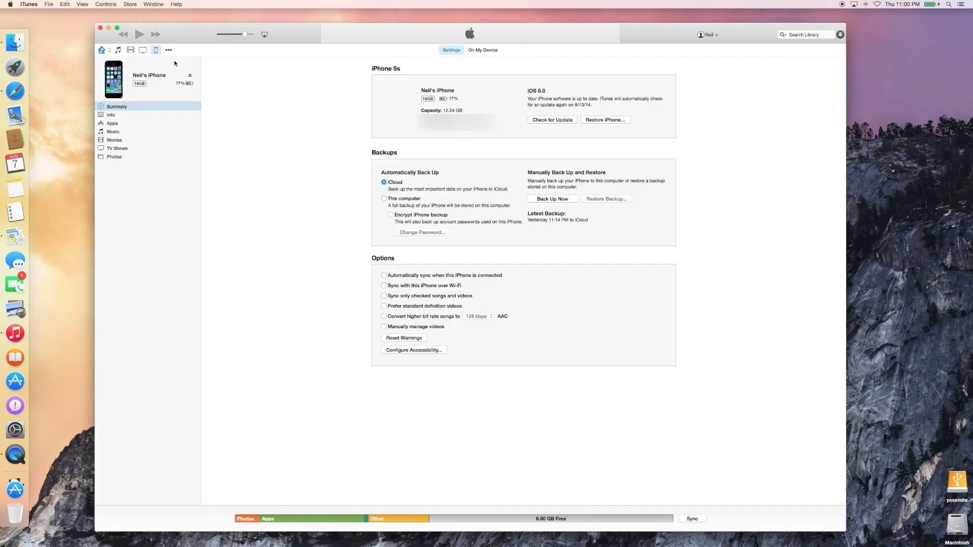
mouse_move(601, 148)
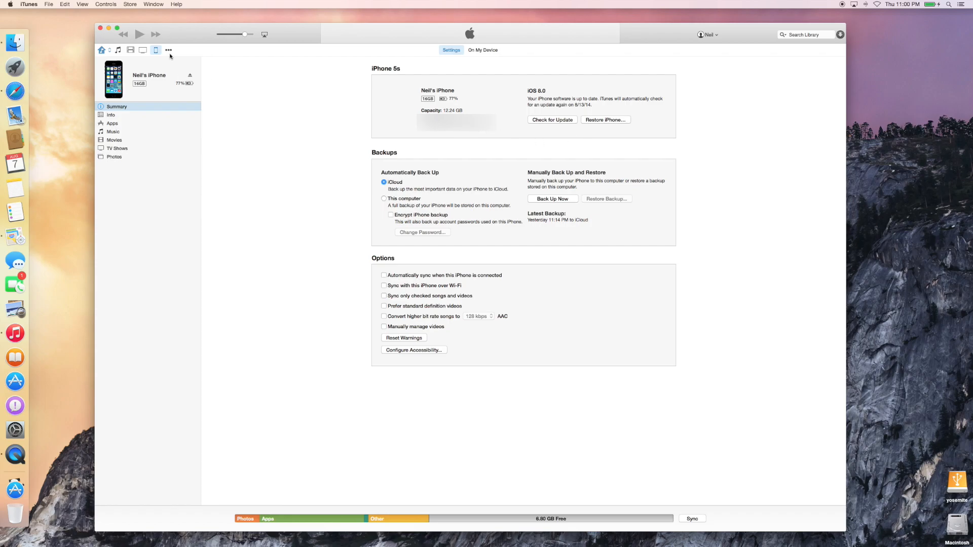
left_click(168, 51)
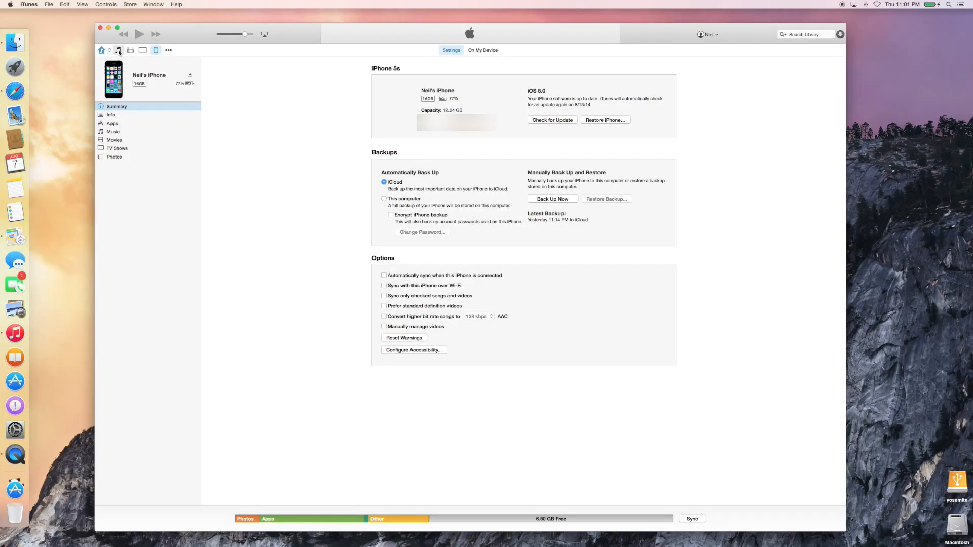
Return to the My Music album grid and scroll through the collection
left_click(117, 51)
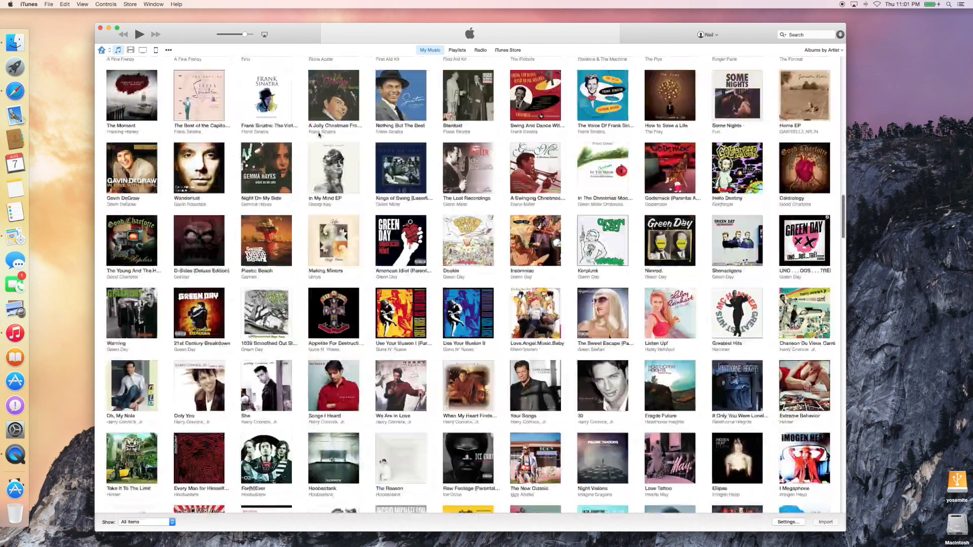
scroll("down", 3)
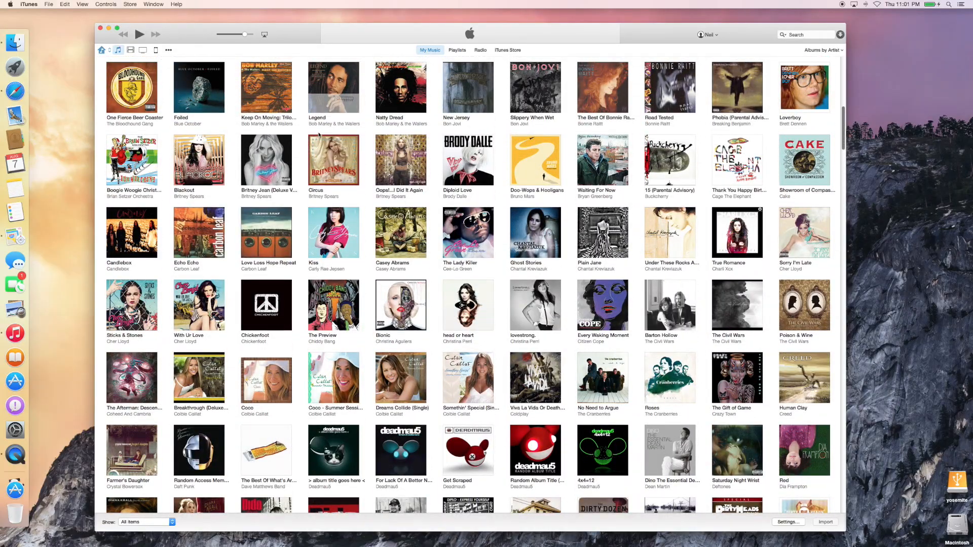
scroll("down", 3)
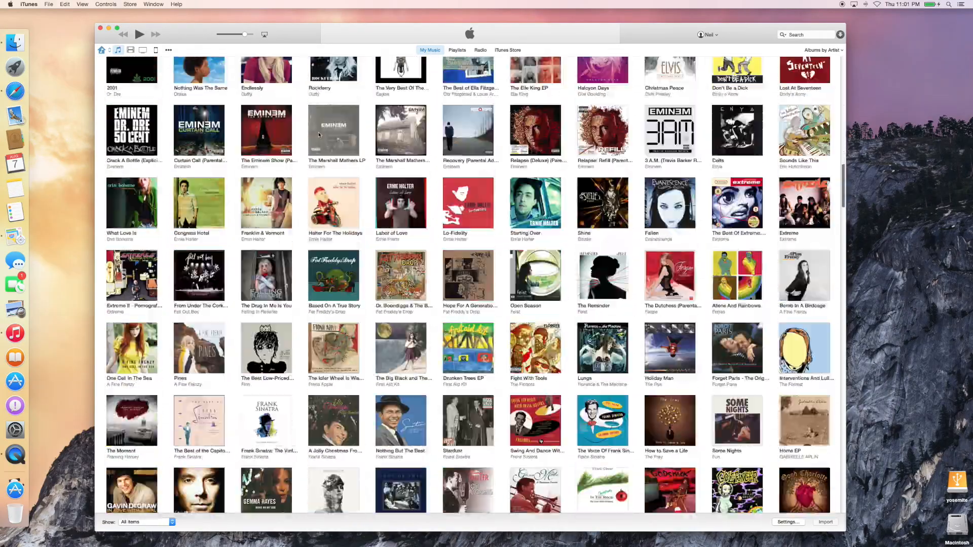
scroll("down", 3)
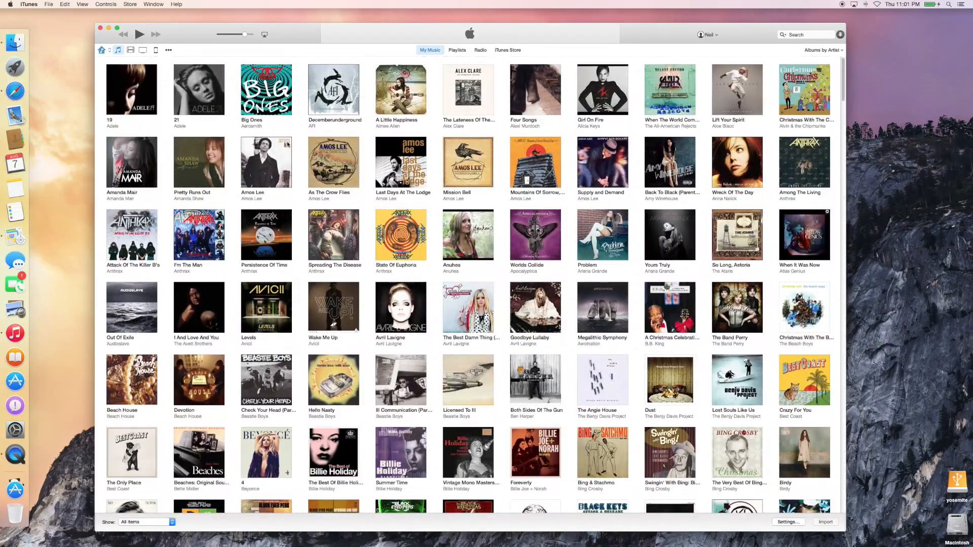
Close the iTunes window, leaving the Yosemite desktop
left_click(100, 27)
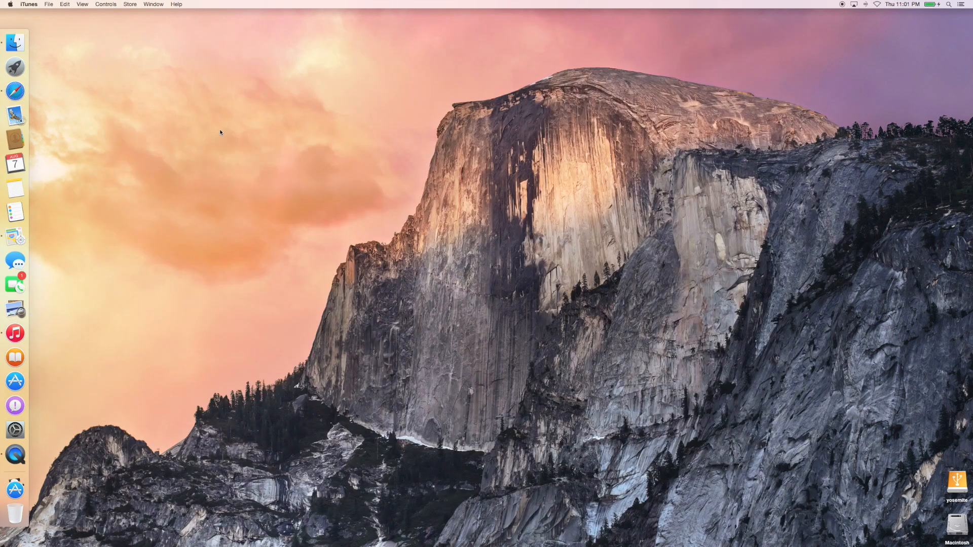
mouse_move(172, 74)
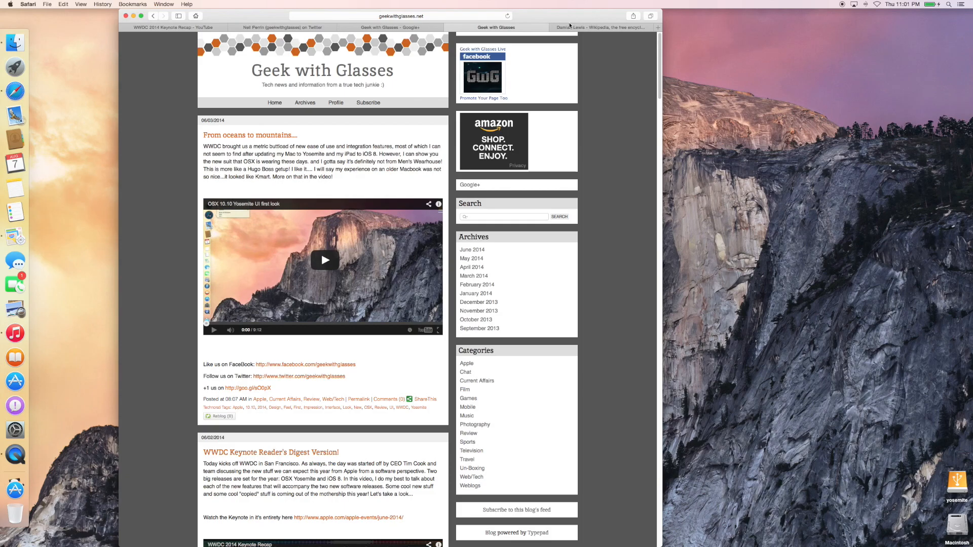
Move through the Twitter and YouTube tabs to the Geek with Glasses channel page
left_click(321, 28)
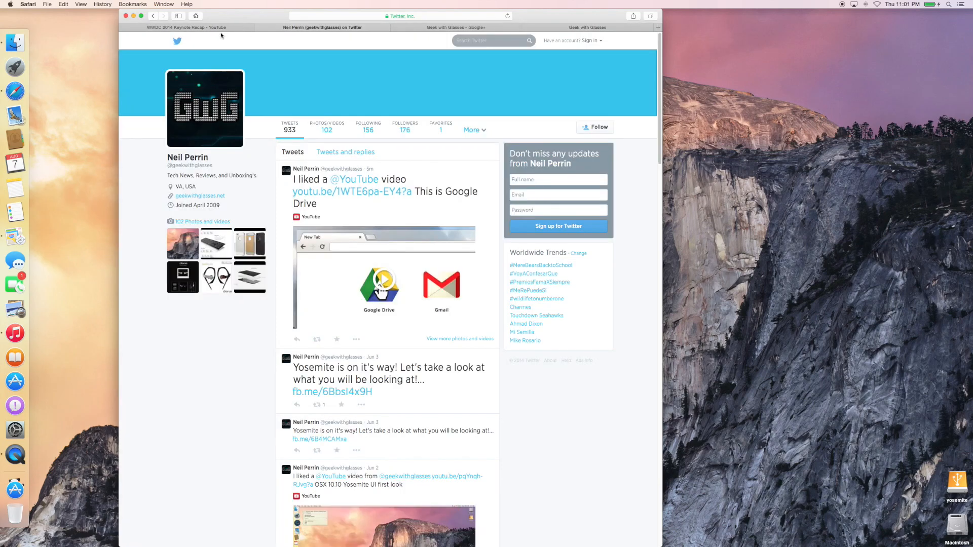
mouse_move(211, 28)
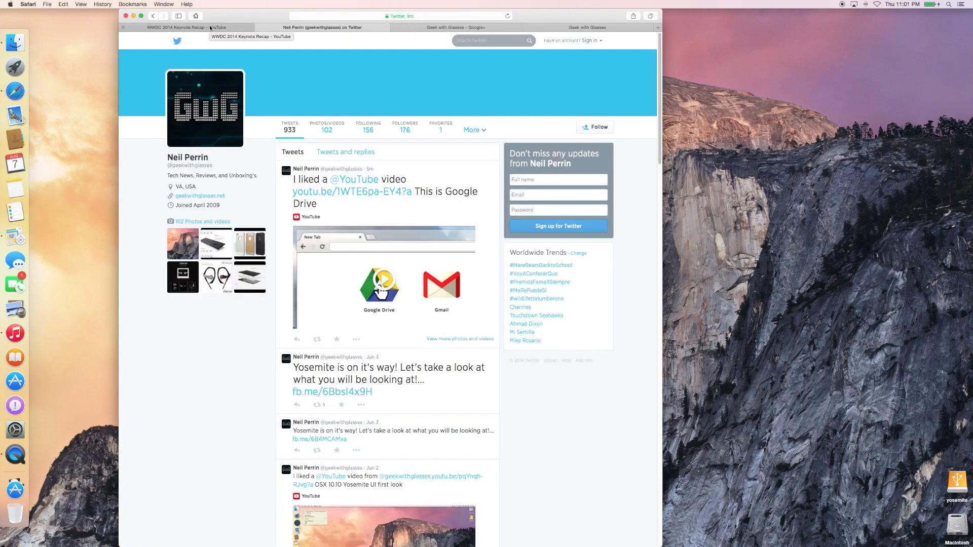
left_click(183, 28)
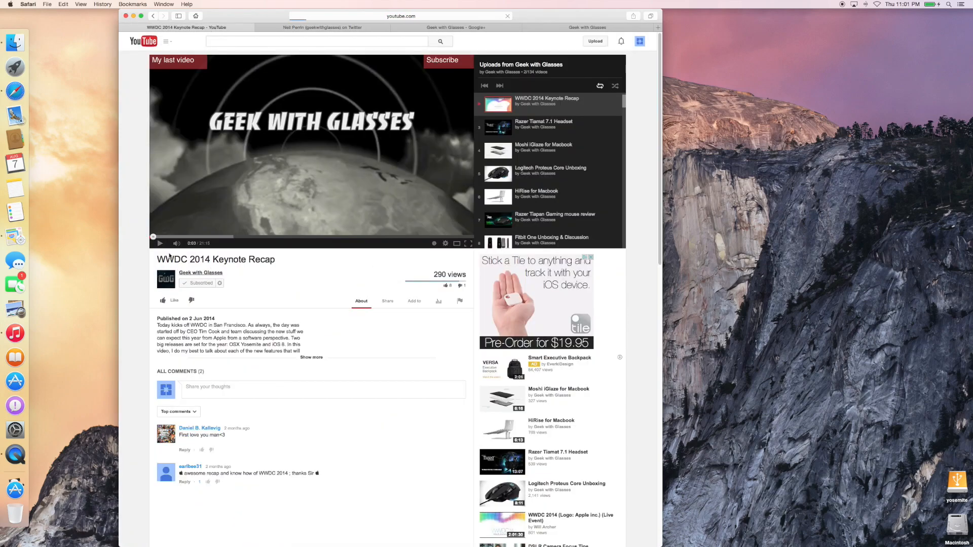
left_click(201, 273)
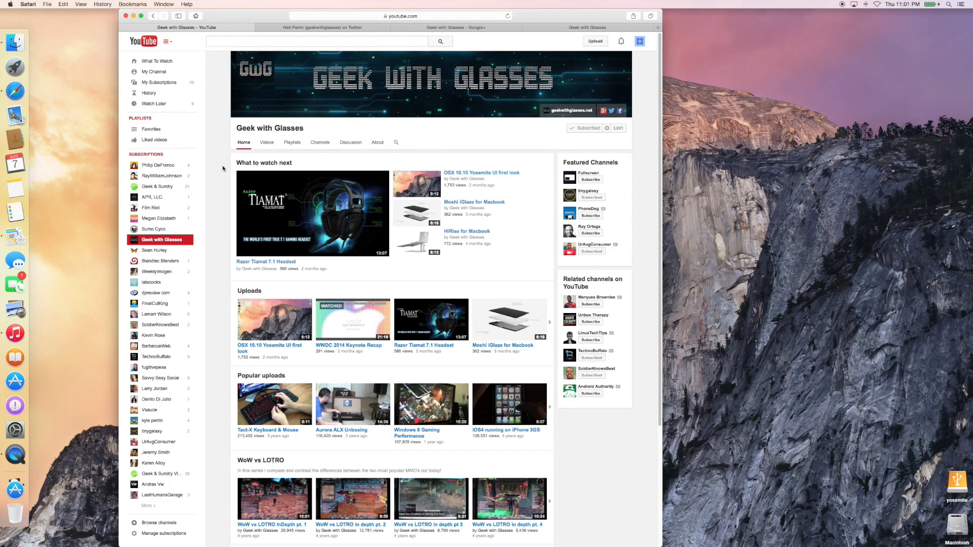
mouse_move(233, 159)
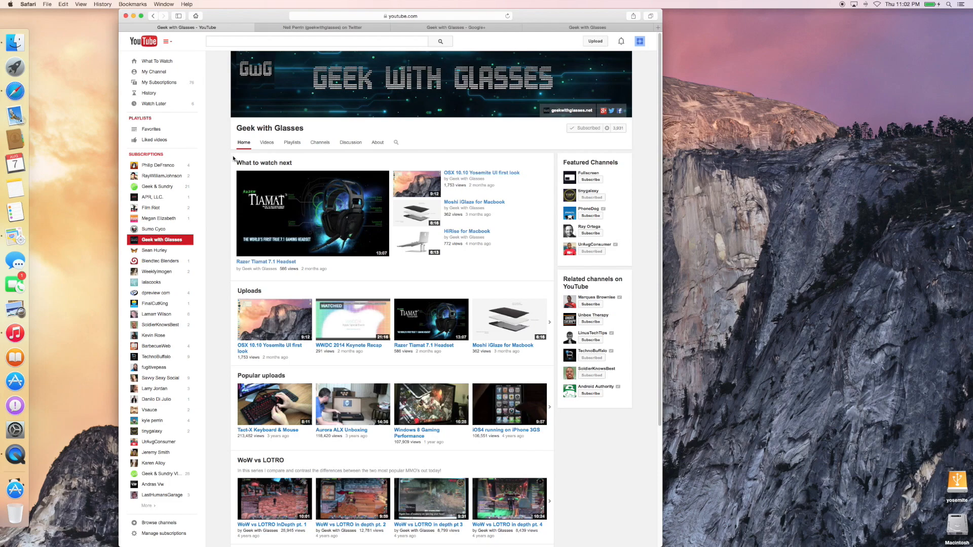